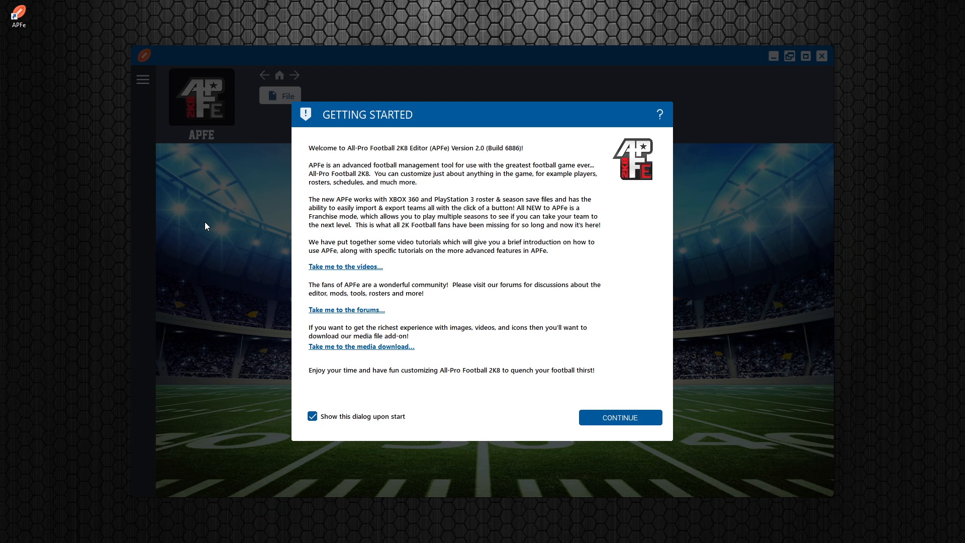
pyautogui.moveTo(395, 421)
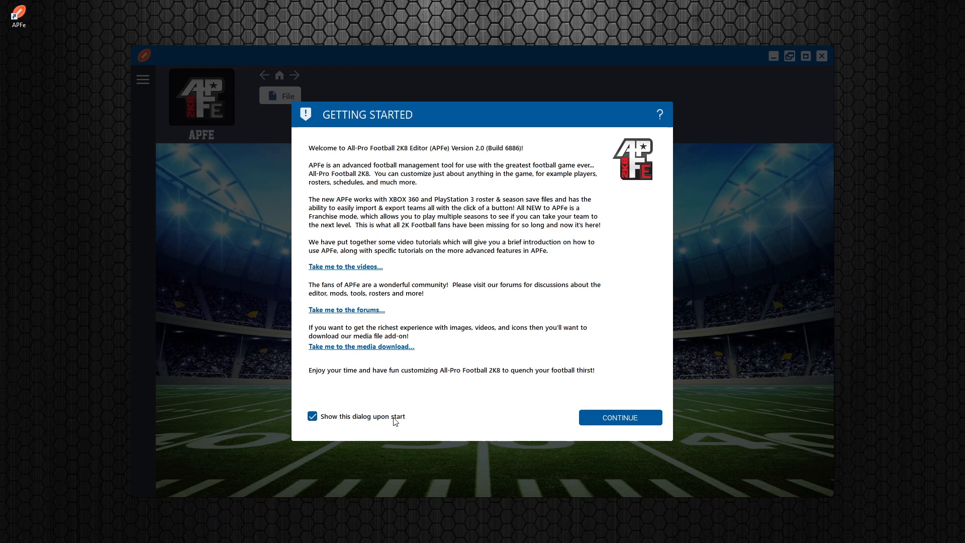
# - Turn off 'Show this dialog upon start', dismiss the Getting Started dialog and bring up the File actions
pyautogui.click(312, 416)
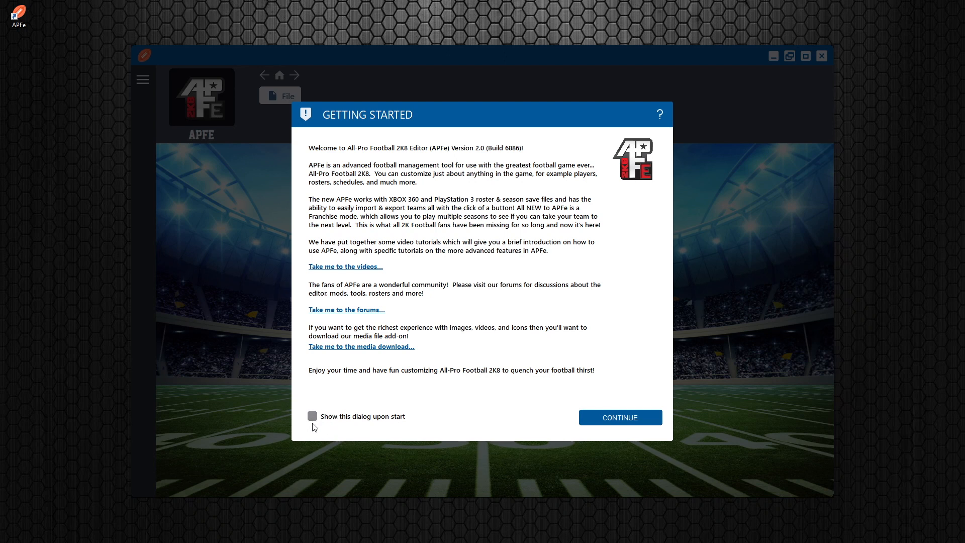
pyautogui.click(619, 417)
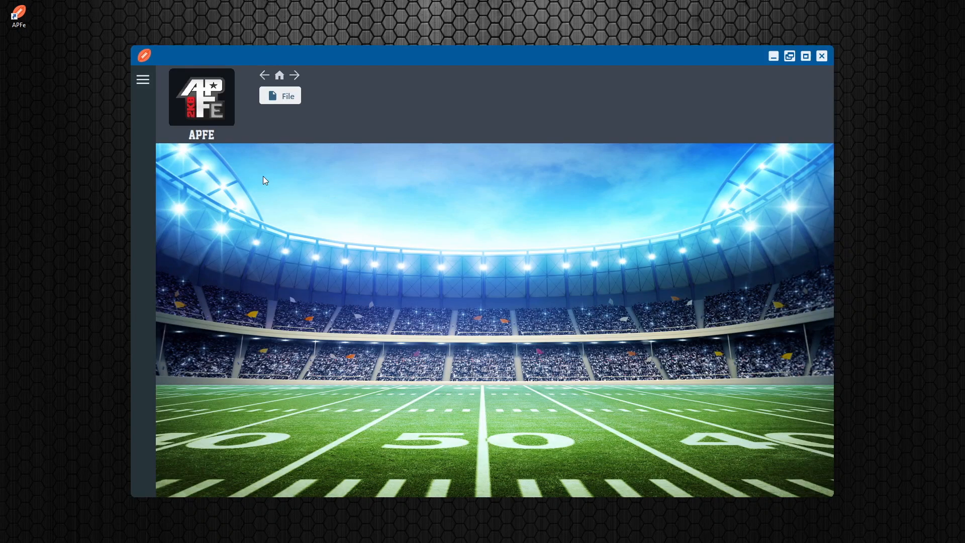
pyautogui.click(281, 95)
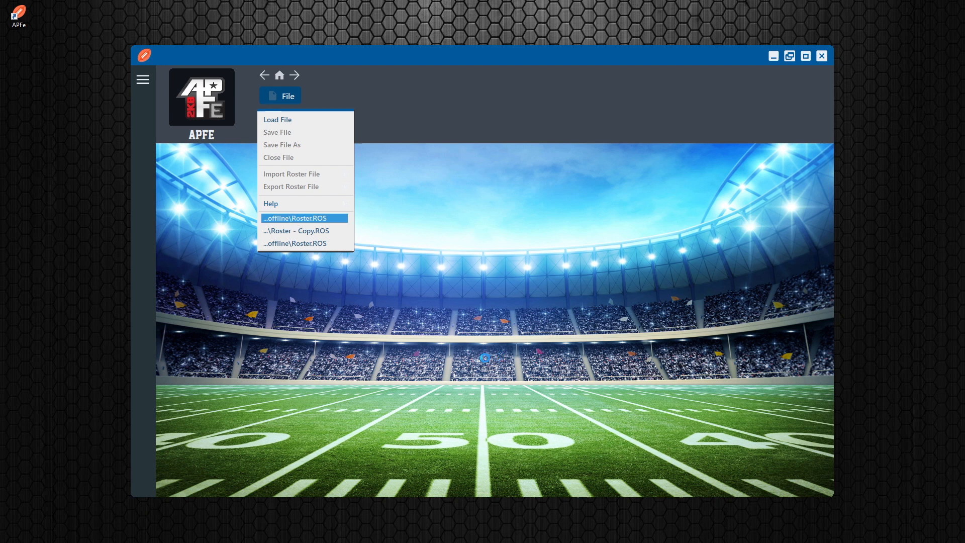
# - Load the recent '...offline\Roster.ROS' file so the Legends 42-player roster appears
pyautogui.click(294, 218)
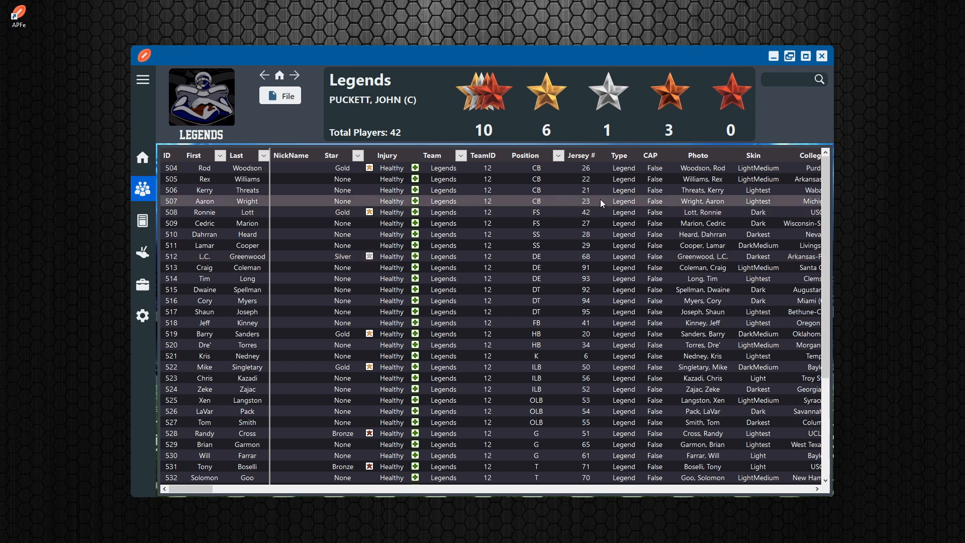
pyautogui.moveTo(268, 234)
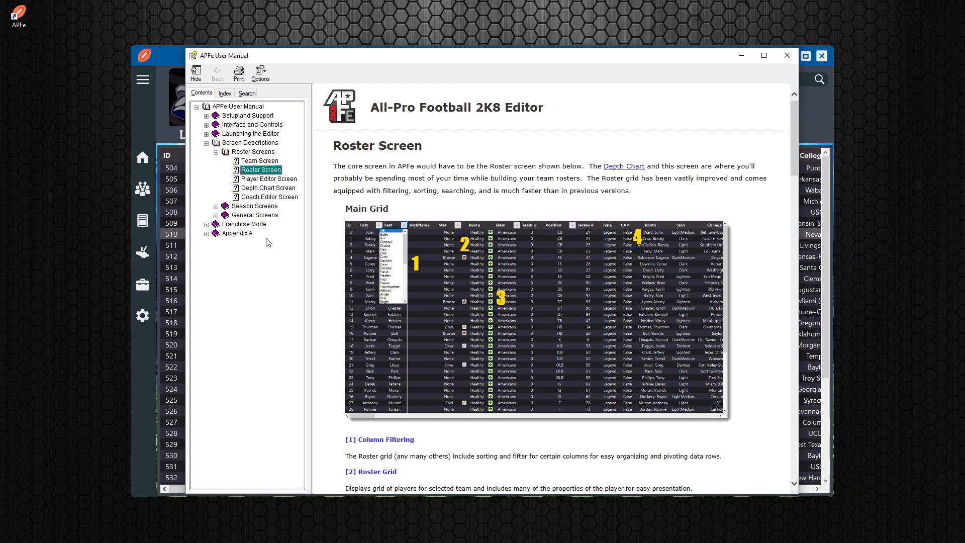
pyautogui.moveTo(368, 175)
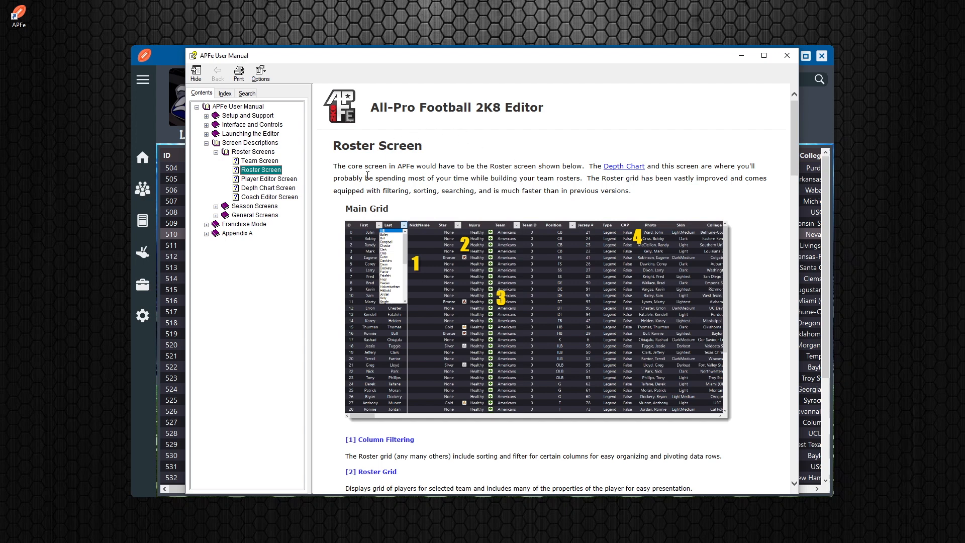
pyautogui.moveTo(582, 403)
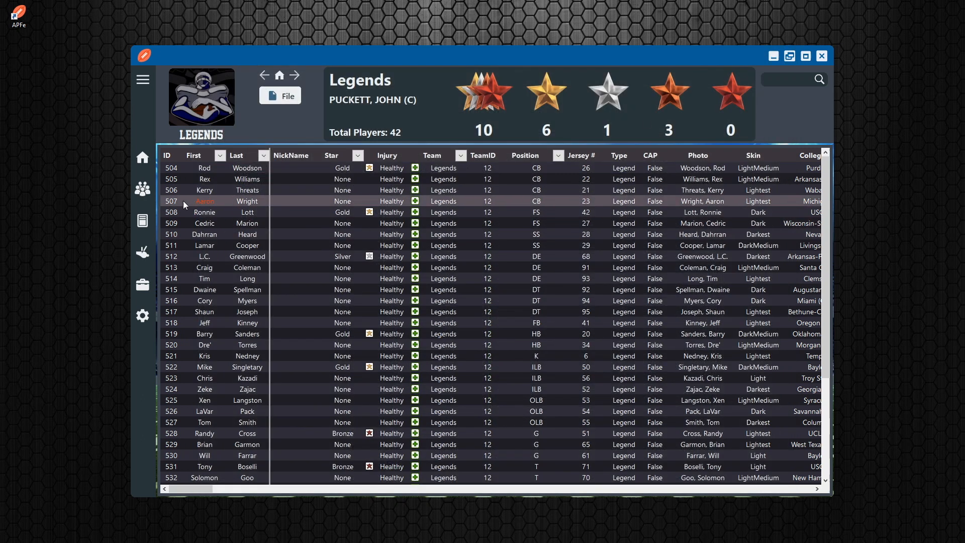
# - Switch to the Depth Chart screen and scroll through the matching user manual pages
pyautogui.click(280, 95)
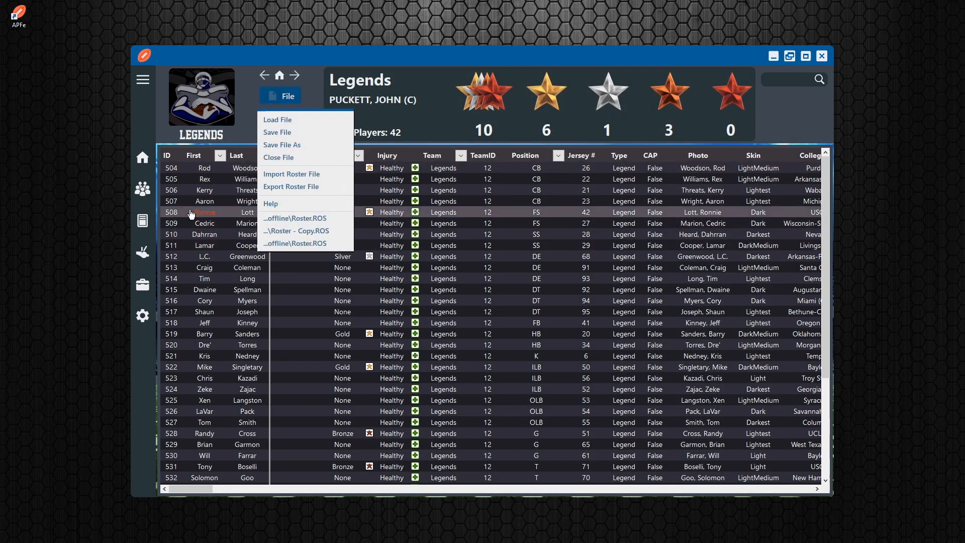
pyautogui.click(143, 221)
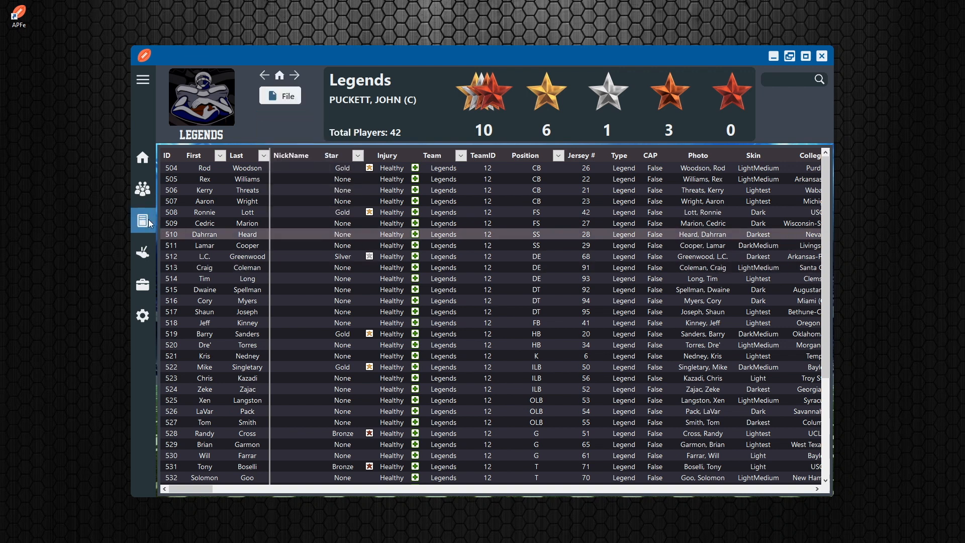
pyautogui.click(141, 221)
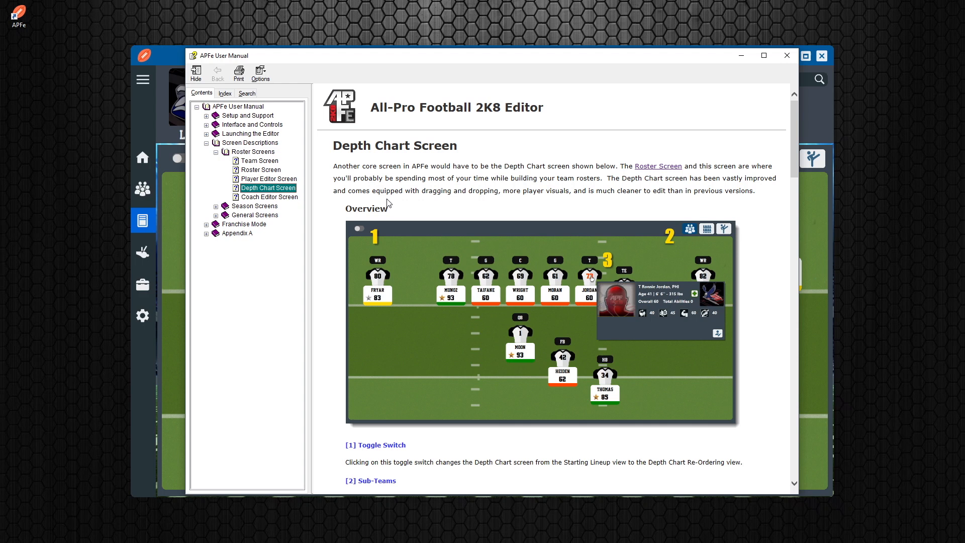
pyautogui.moveTo(728, 92)
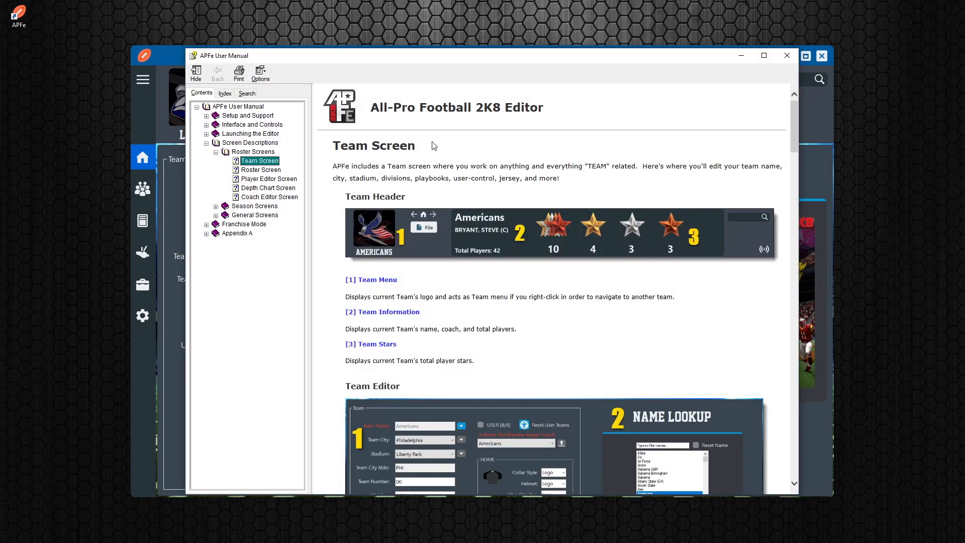
pyautogui.moveTo(378, 300)
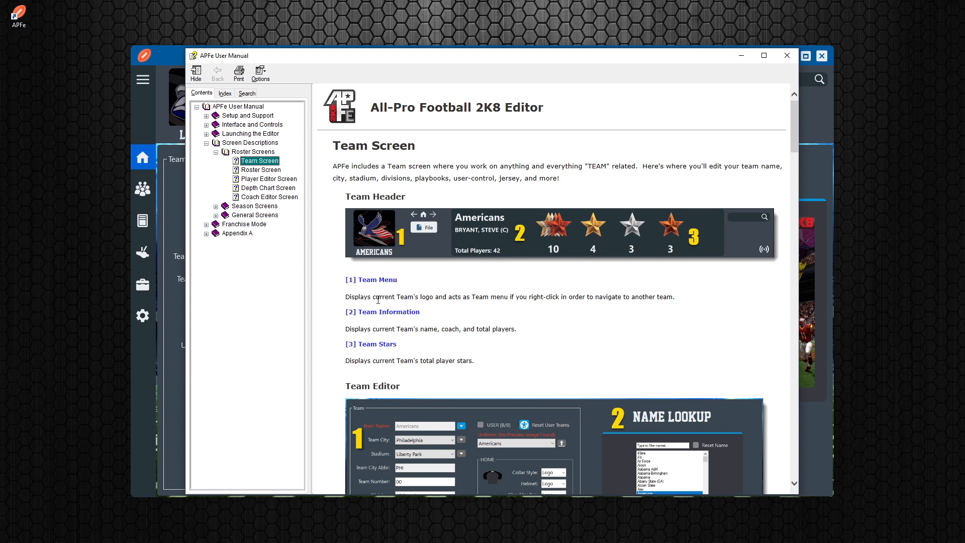
pyautogui.moveTo(413, 153)
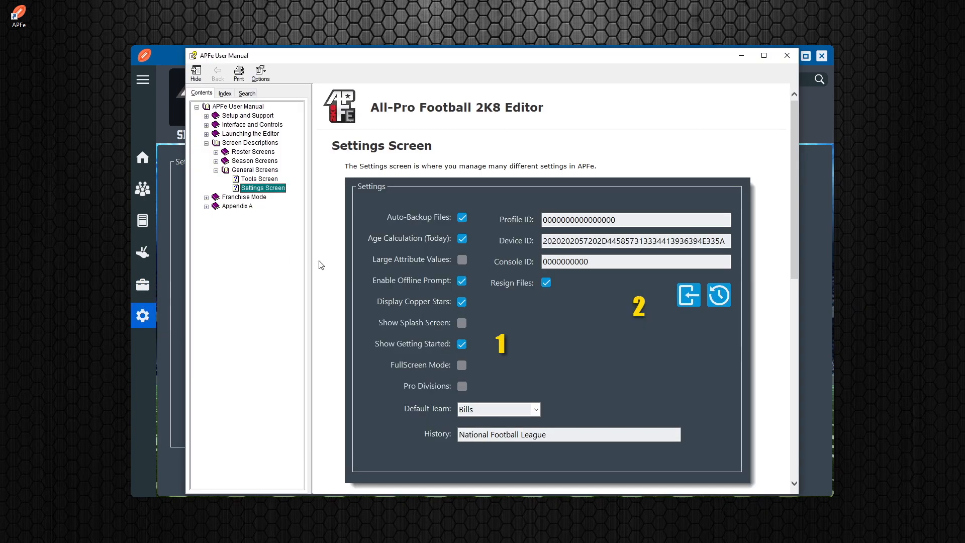
pyautogui.scroll(-3)
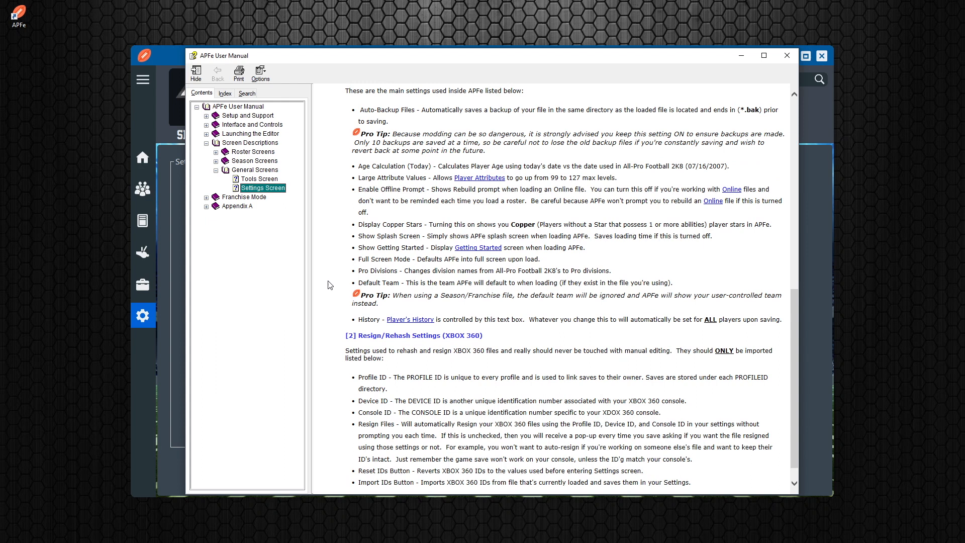
pyautogui.moveTo(785, 56)
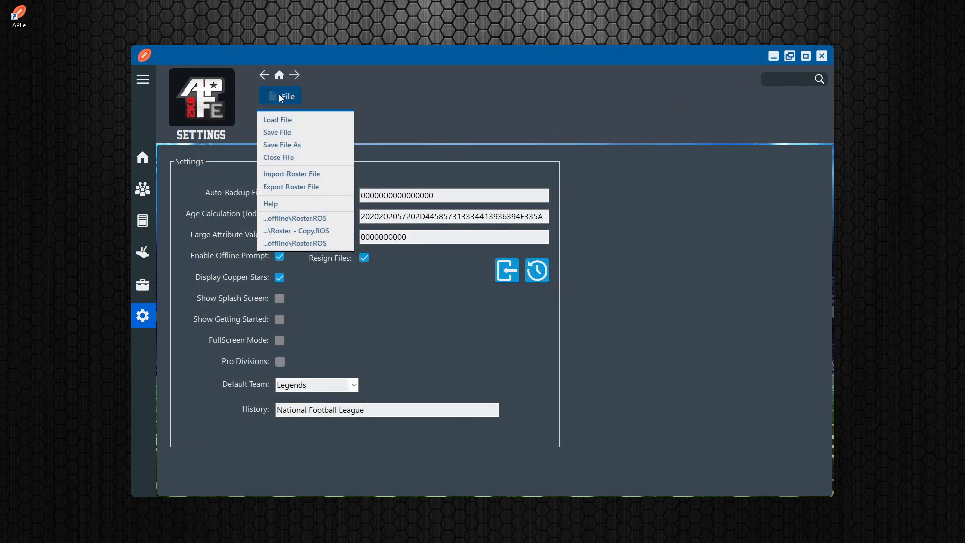
pyautogui.moveTo(270, 204)
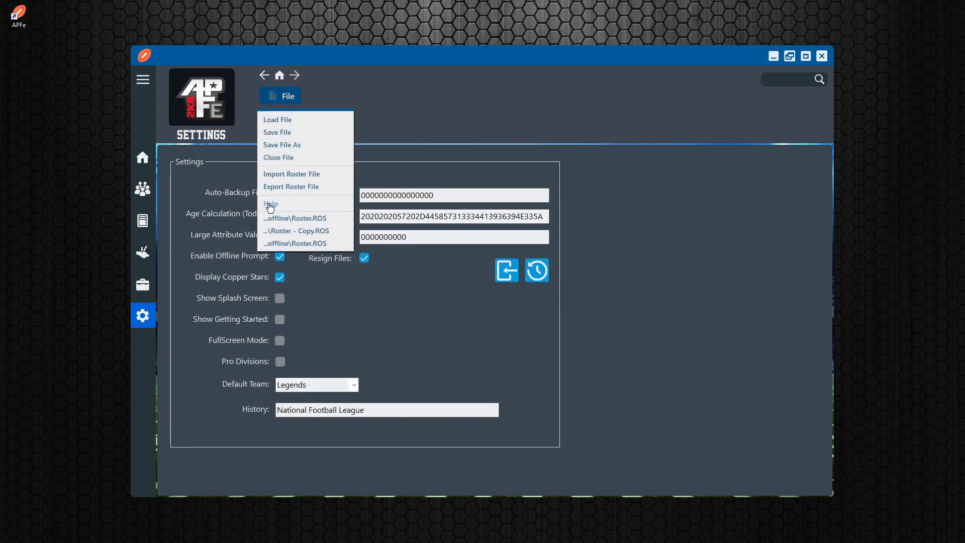
# - Return to the Legends team overview and show the File > Help submenu of support options
pyautogui.click(270, 204)
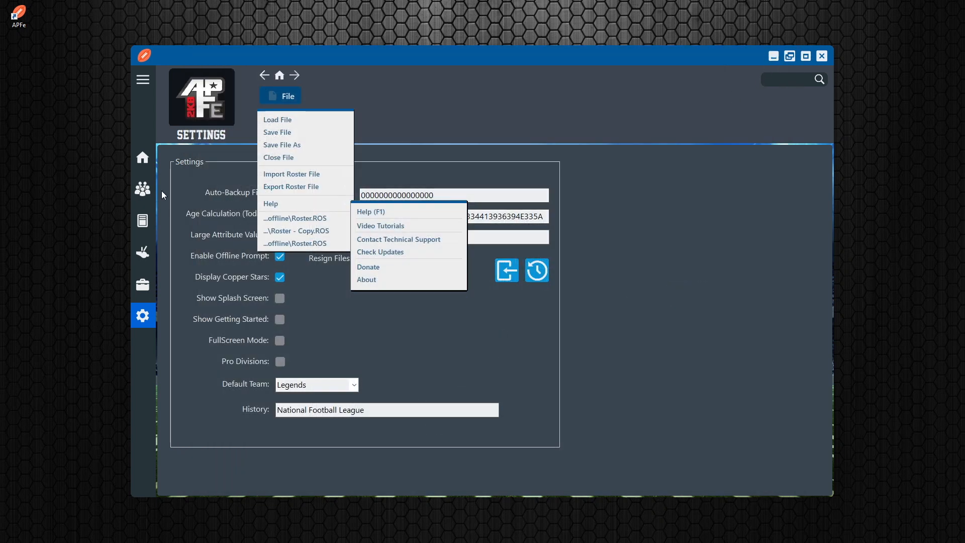
pyautogui.click(142, 157)
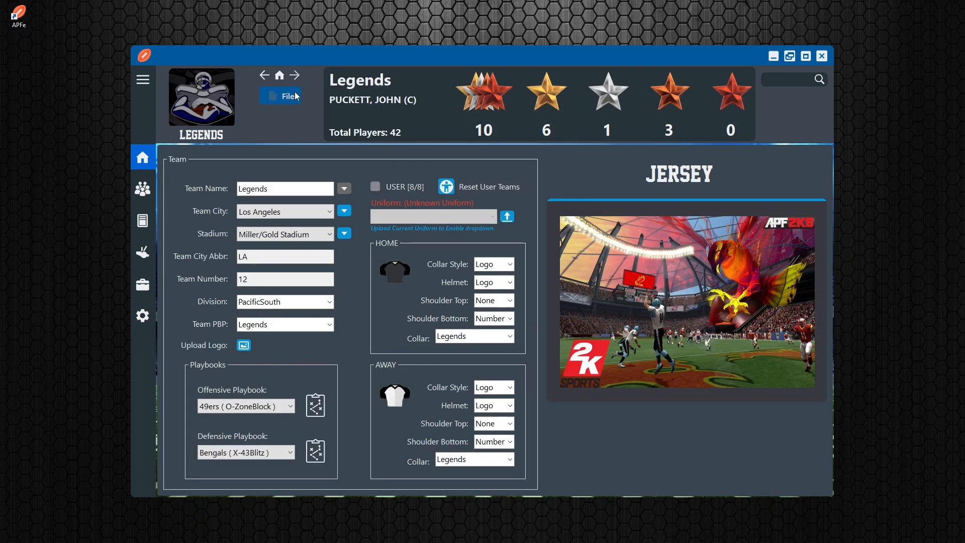
pyautogui.click(285, 95)
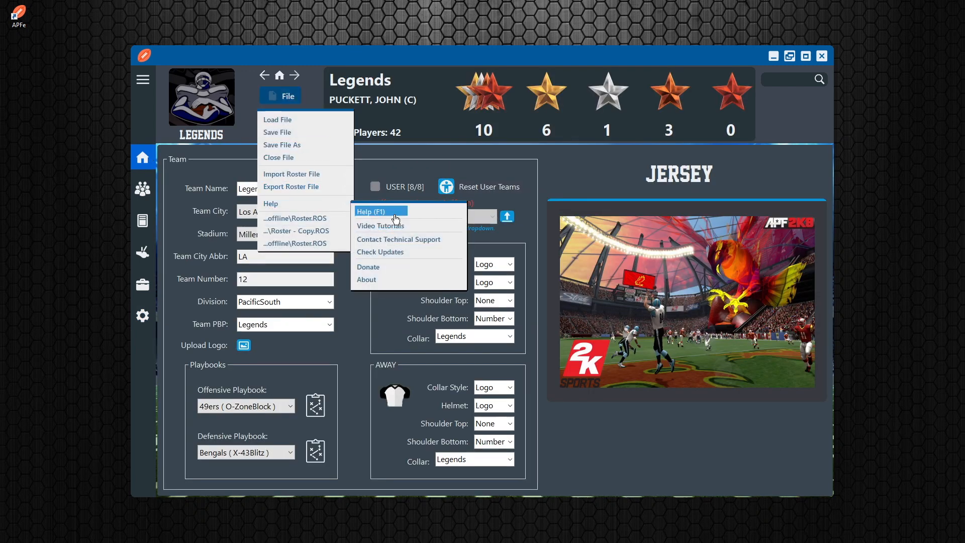
pyautogui.click(372, 211)
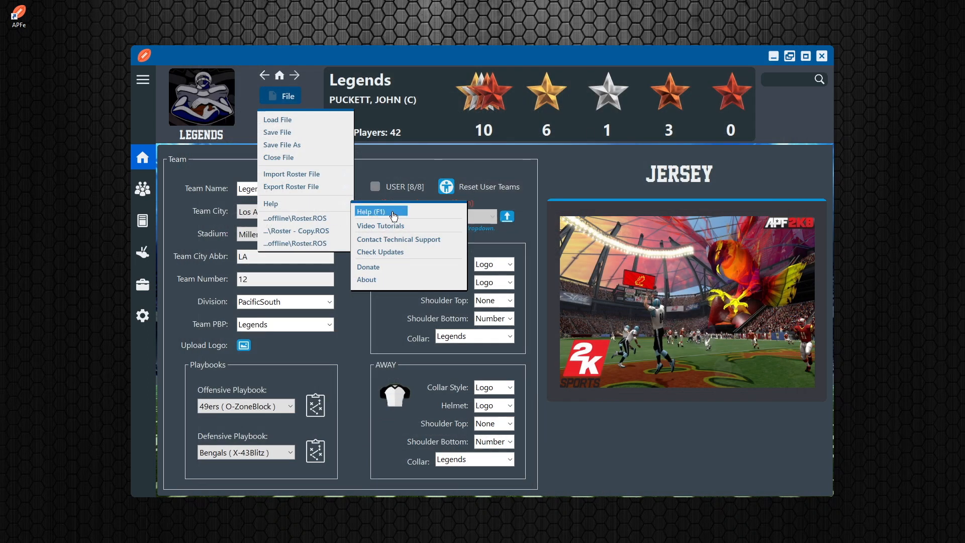
pyautogui.moveTo(366, 241)
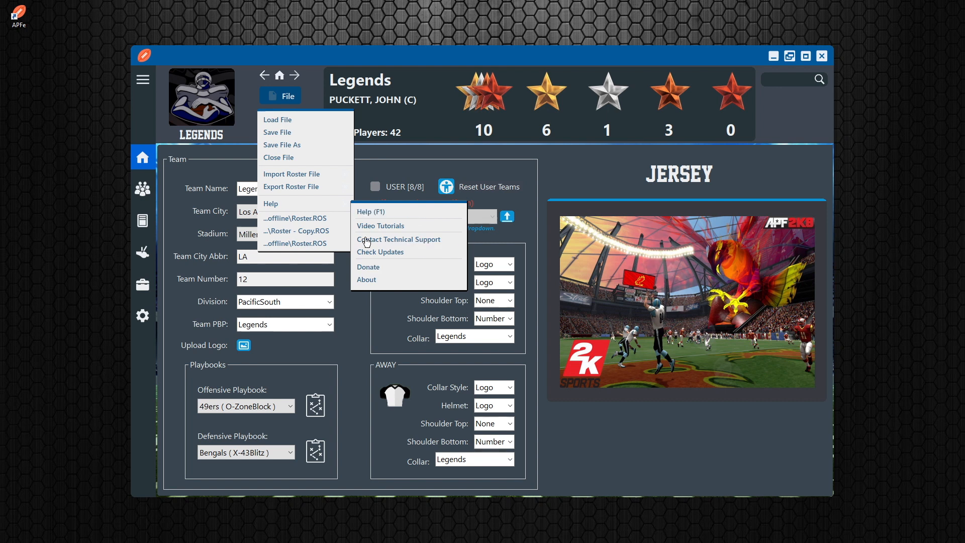
pyautogui.moveTo(368, 267)
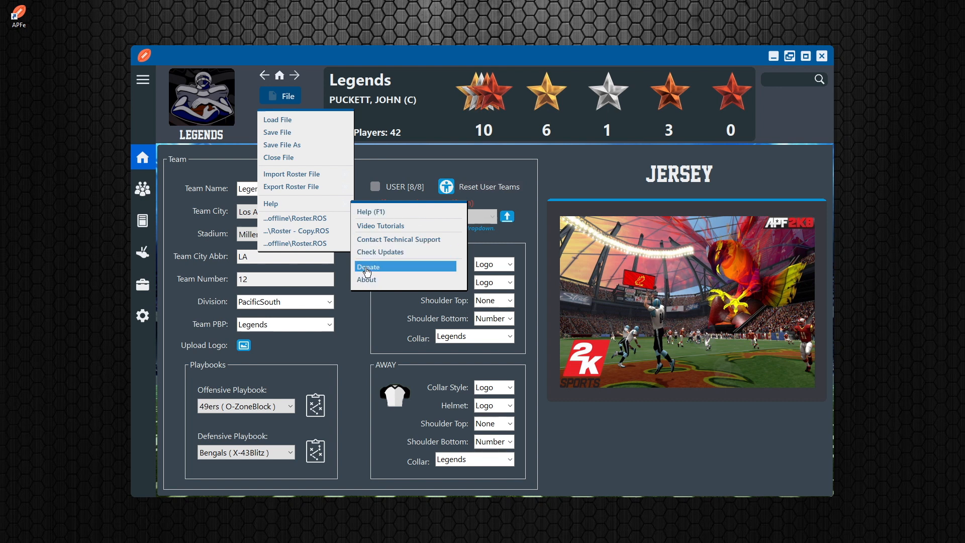
pyautogui.moveTo(380, 226)
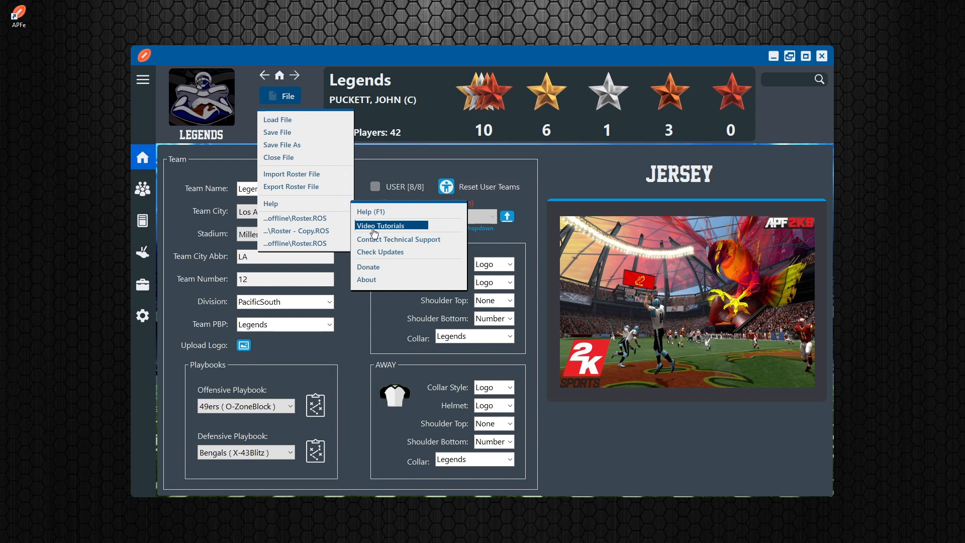
# - Follow the technical support community link so the Discord invite launches the Discord app
pyautogui.click(381, 225)
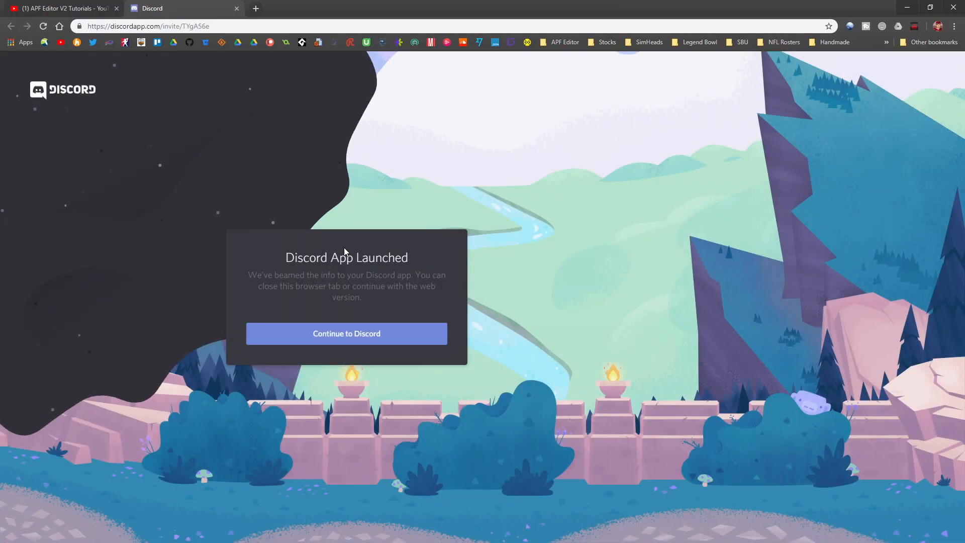
pyautogui.moveTo(243, 364)
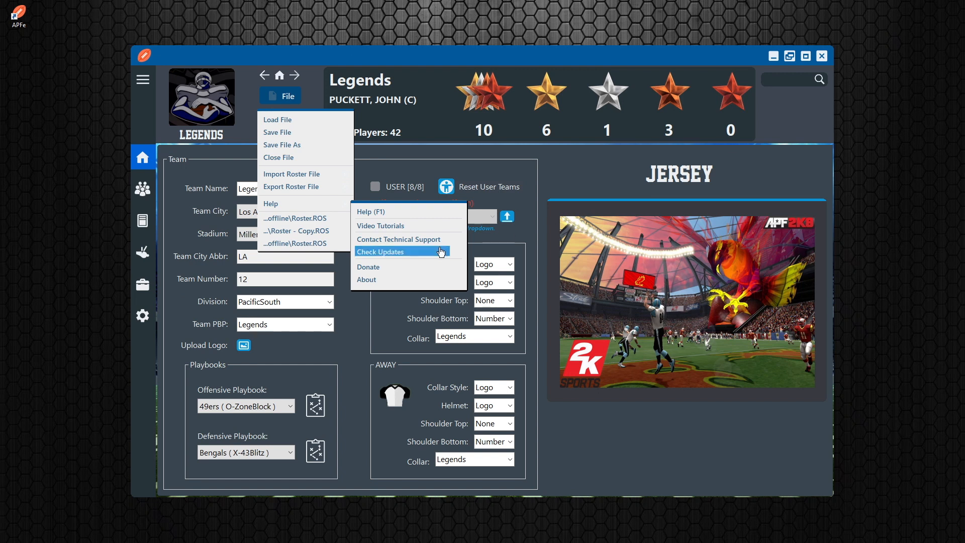
pyautogui.moveTo(398, 239)
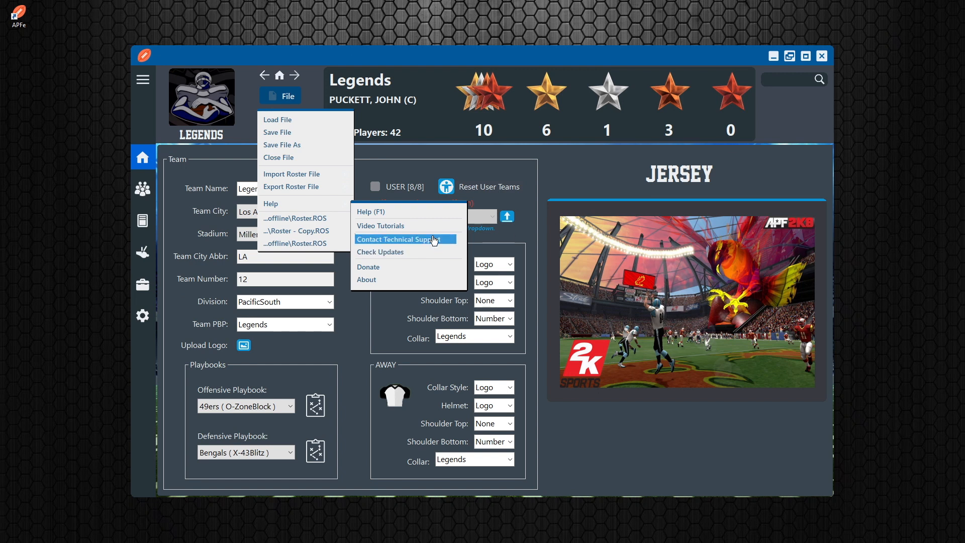
pyautogui.moveTo(377, 448)
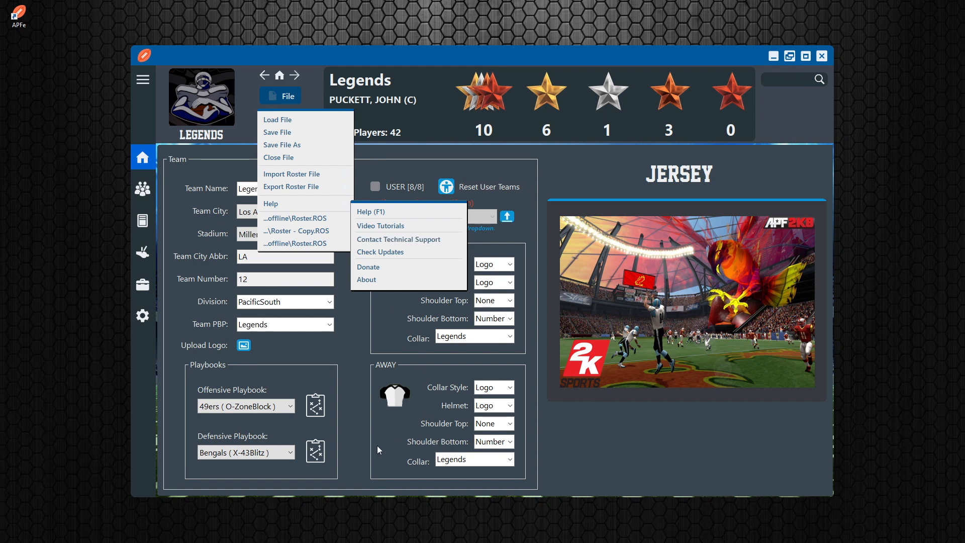
# - Bring up the user manual and navigate to the General Controls page under Interface and Controls
pyautogui.click(369, 211)
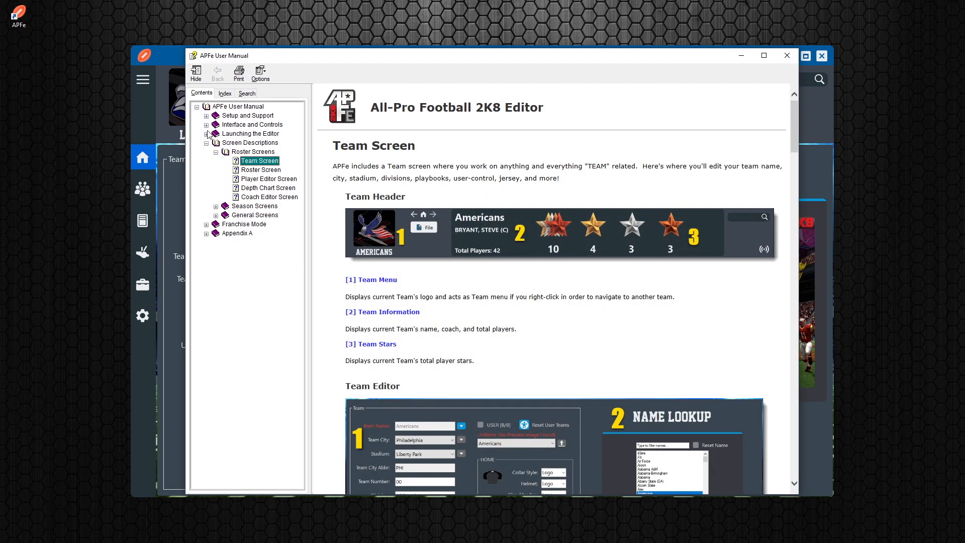
pyautogui.click(216, 143)
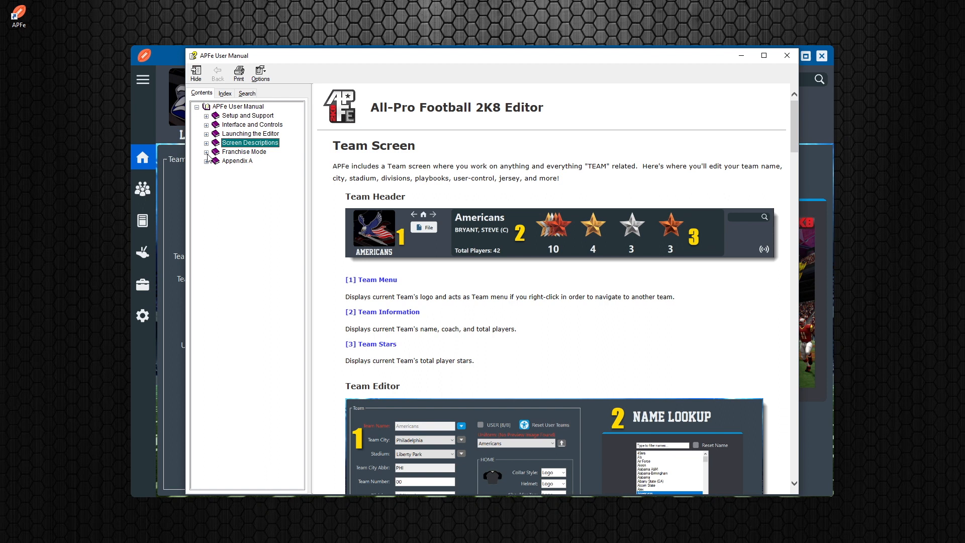
pyautogui.click(207, 141)
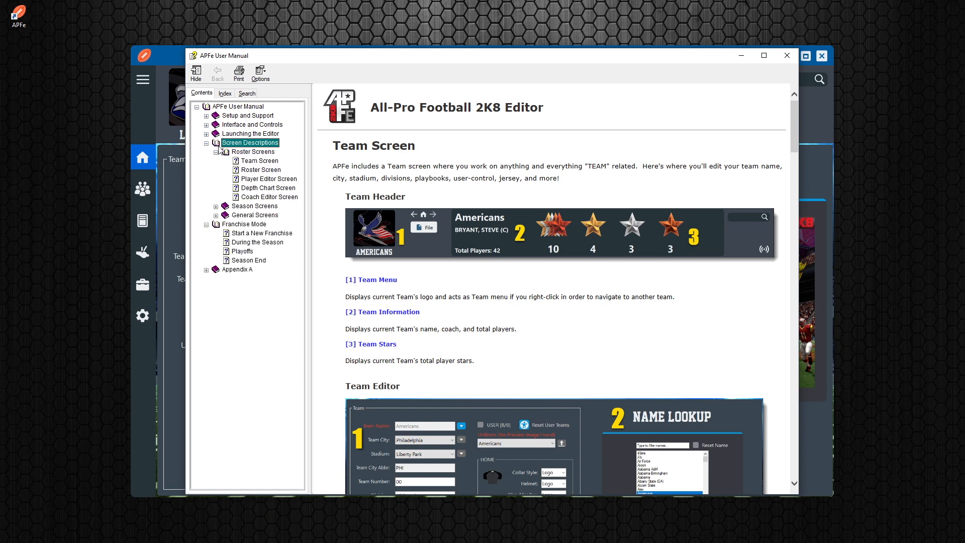
pyautogui.click(207, 124)
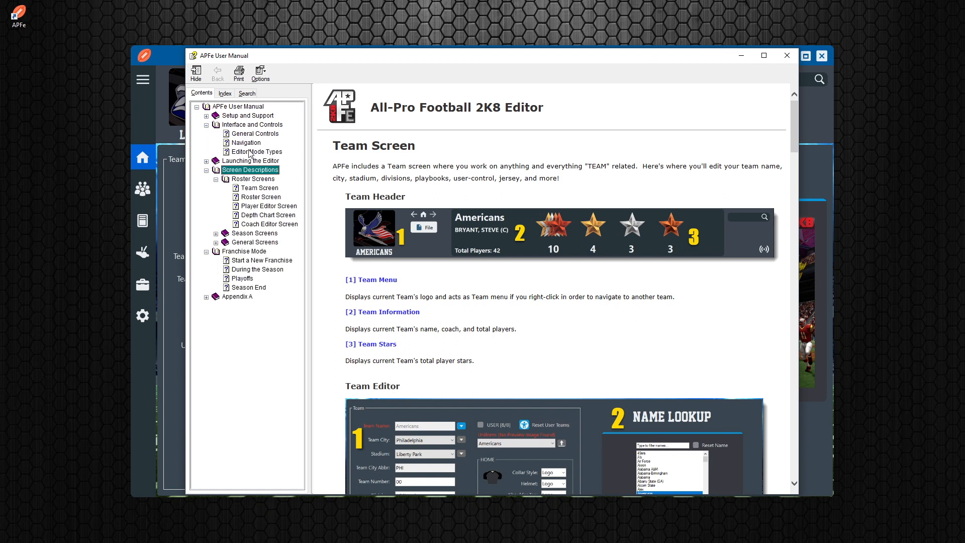
pyautogui.click(256, 133)
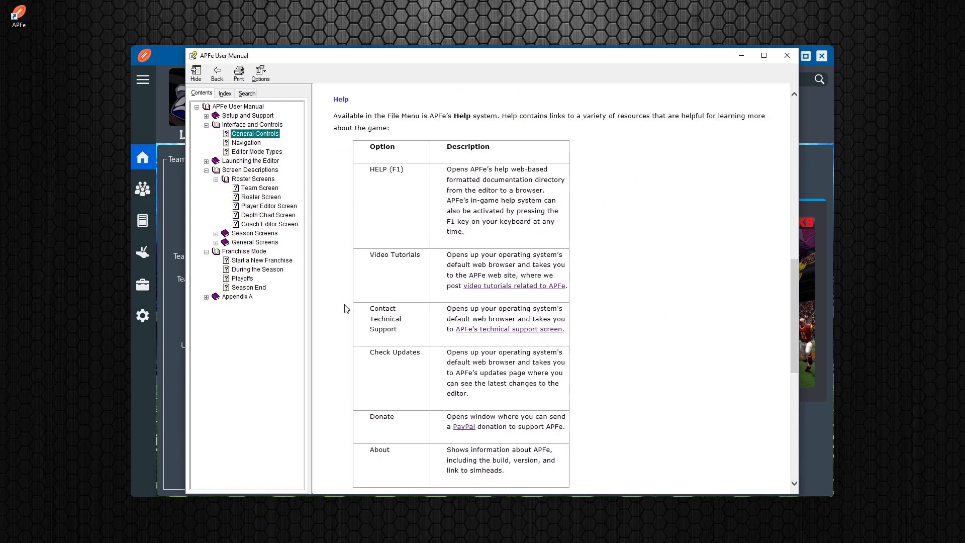
pyautogui.moveTo(459, 327)
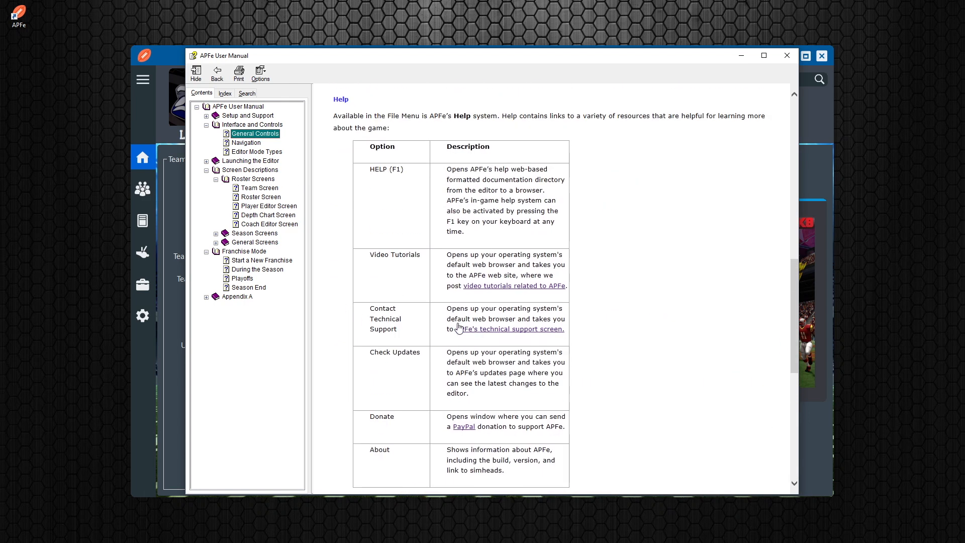
# - Scroll down to the Help options table, then close the manual window
pyautogui.scroll(-3)
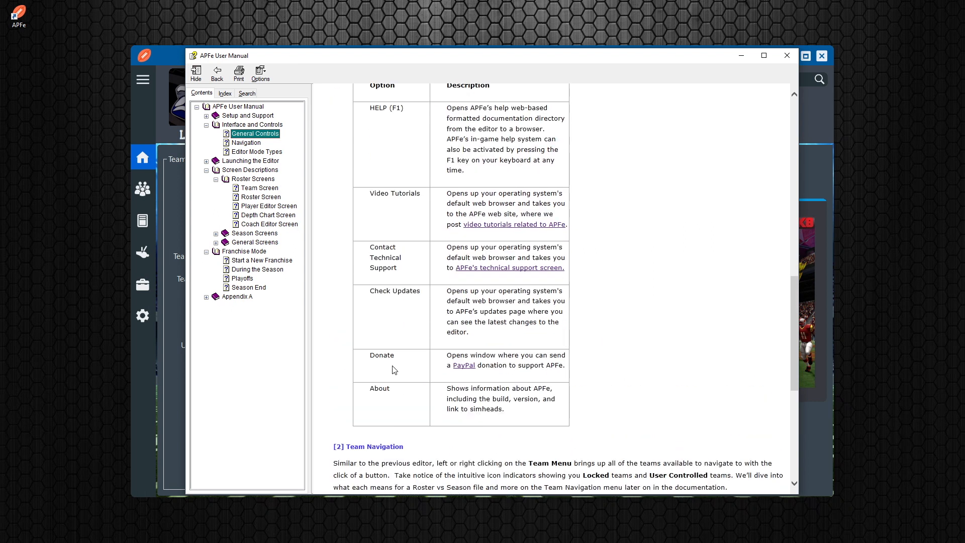
pyautogui.scroll(-3)
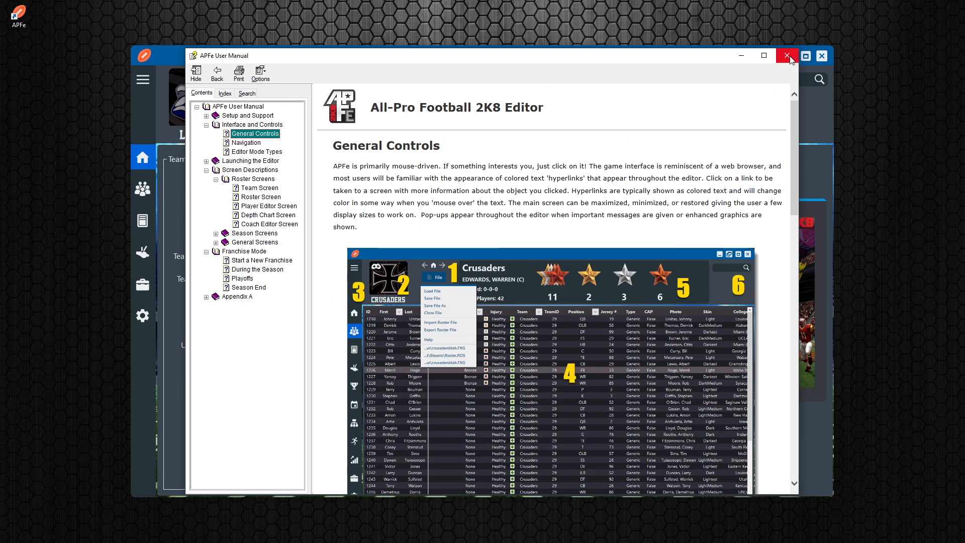
pyautogui.click(787, 56)
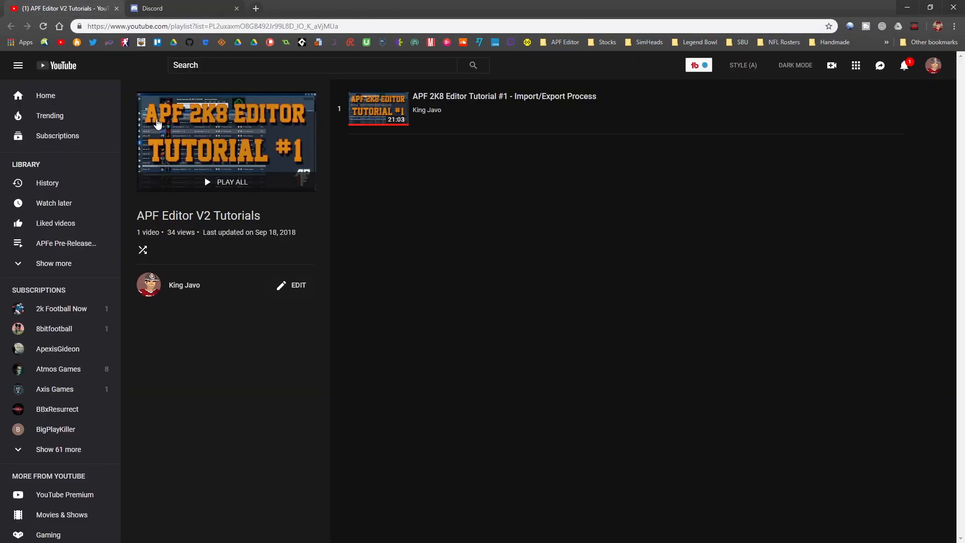
# - Switch to the new simheads.com Chrome tab and load the Tickets support page
pyautogui.click(375, 8)
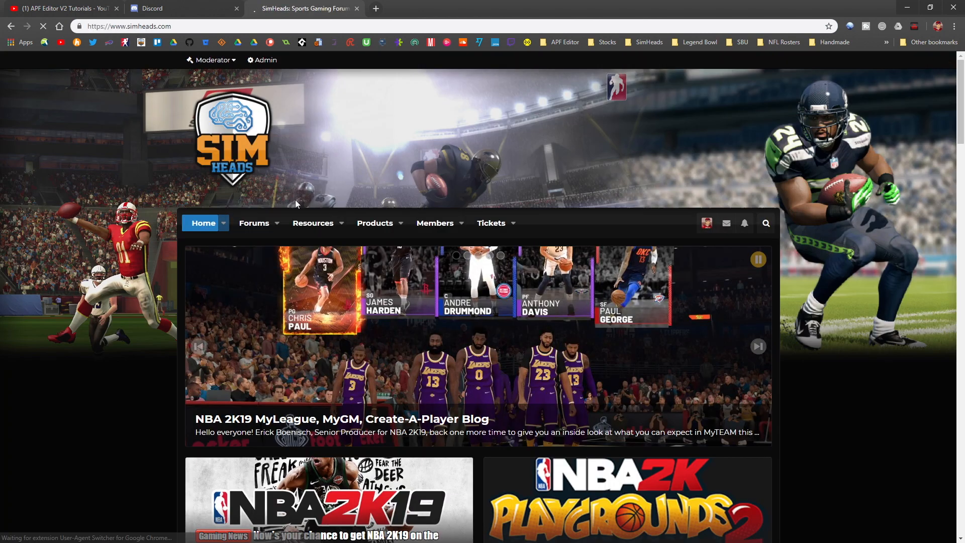
pyautogui.click(490, 223)
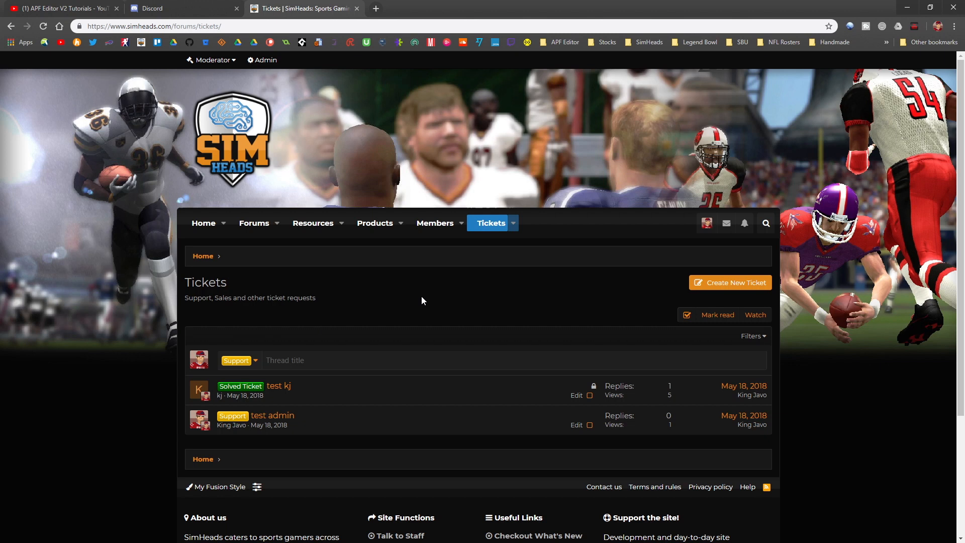
# - Start a Create New Ticket form, check the account dropdown, then go back to the SimHeads home page
pyautogui.click(730, 281)
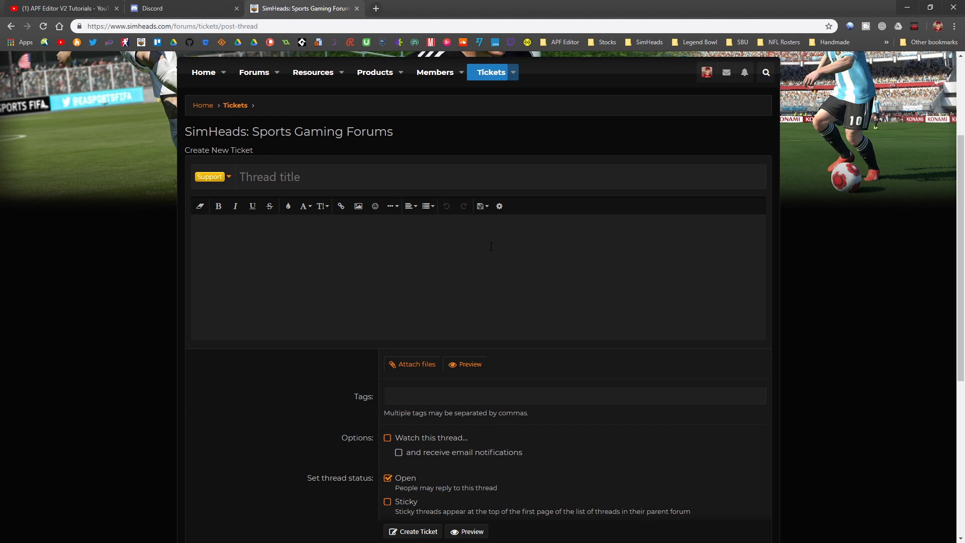
pyautogui.click(705, 72)
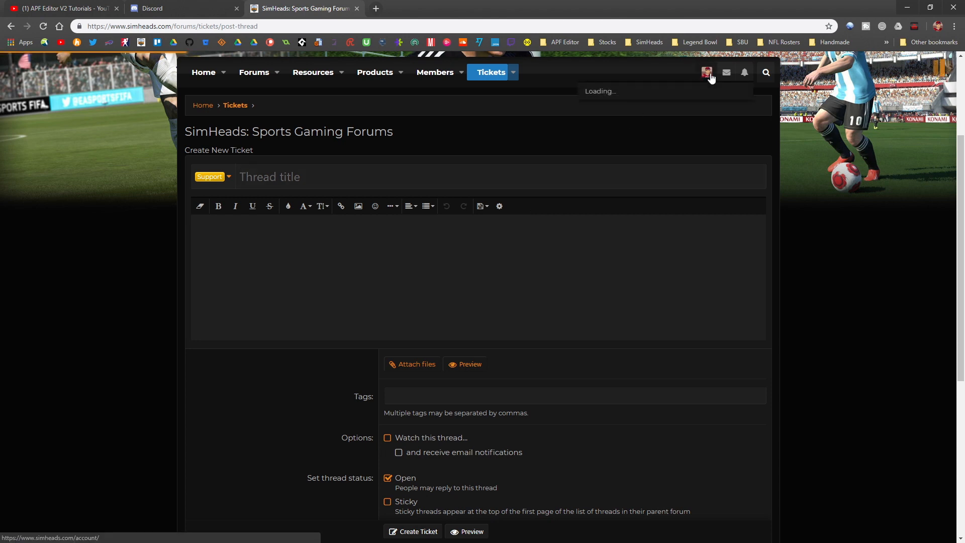
pyautogui.click(707, 72)
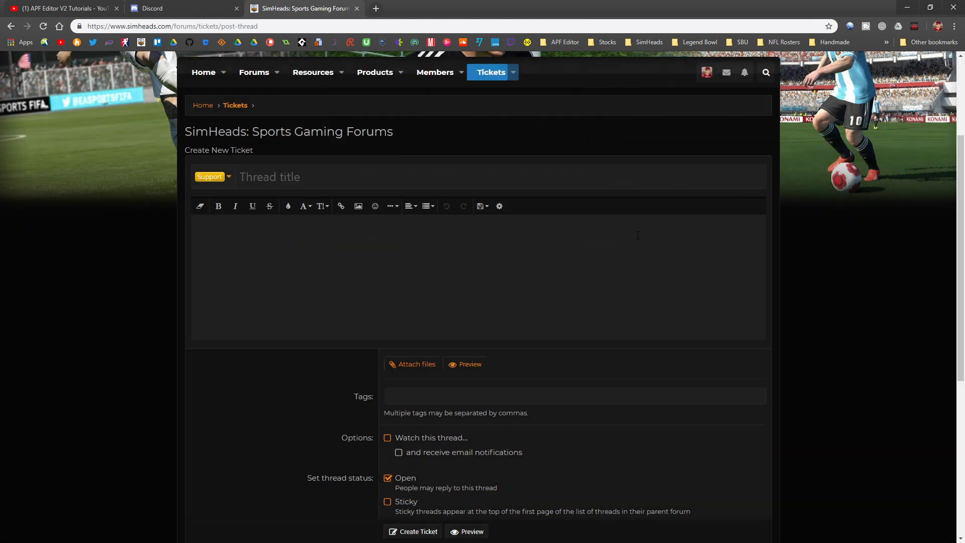
pyautogui.click(705, 73)
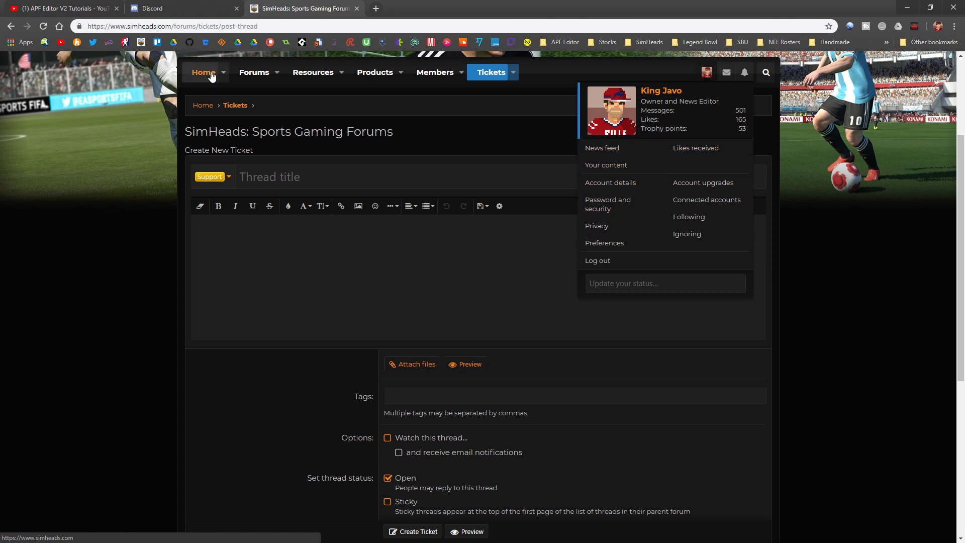
pyautogui.click(202, 72)
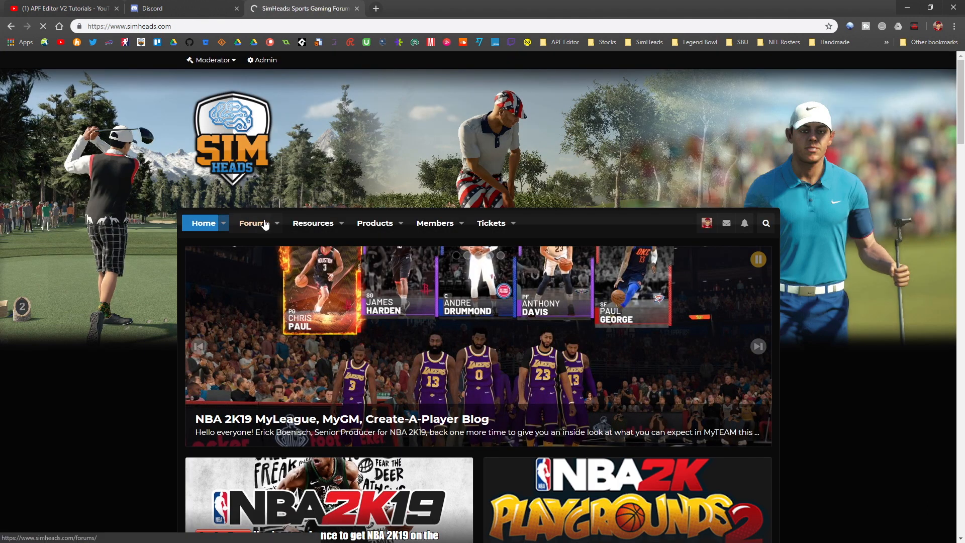
# - Browse the SimHeads forums listing, then reopen the Tickets page showing the two test tickets
pyautogui.click(254, 223)
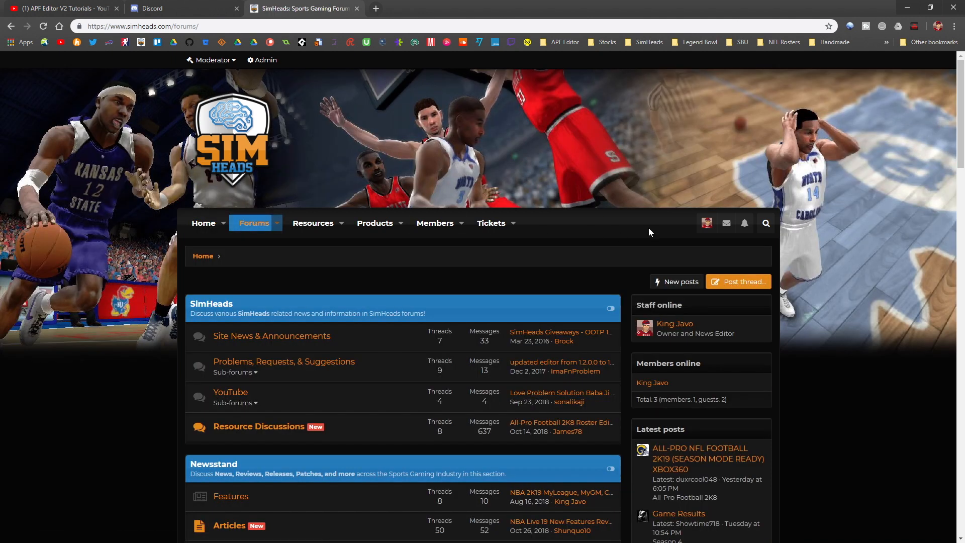
pyautogui.click(726, 223)
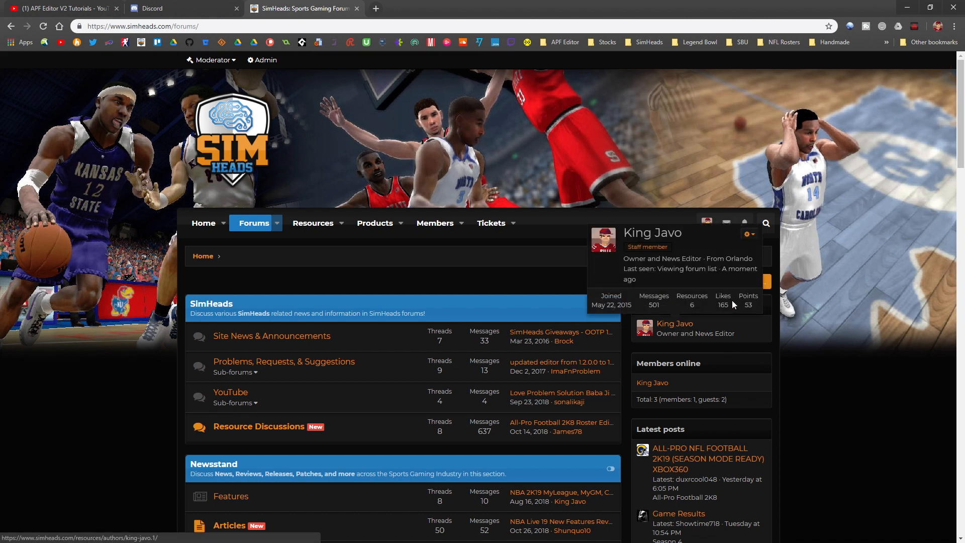
pyautogui.scroll(-3)
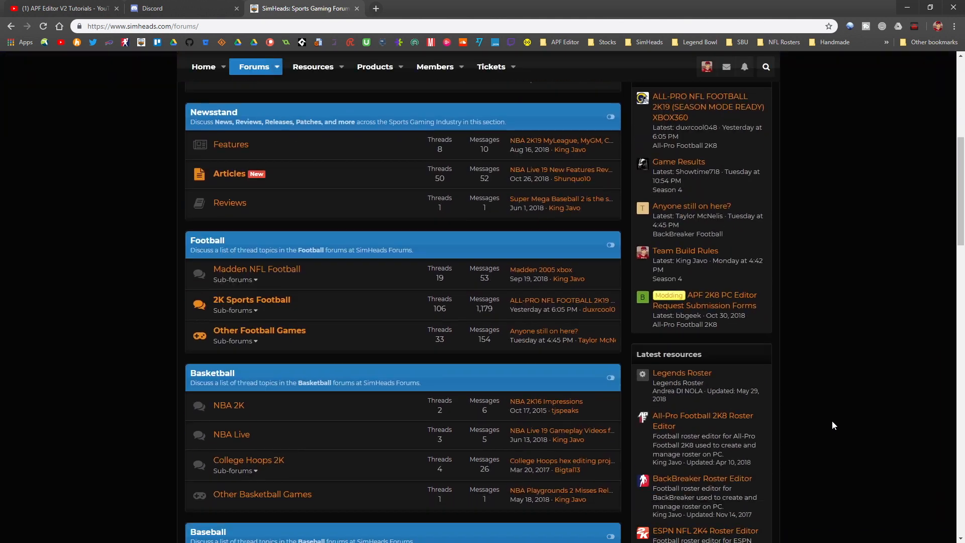
pyautogui.scroll(-3)
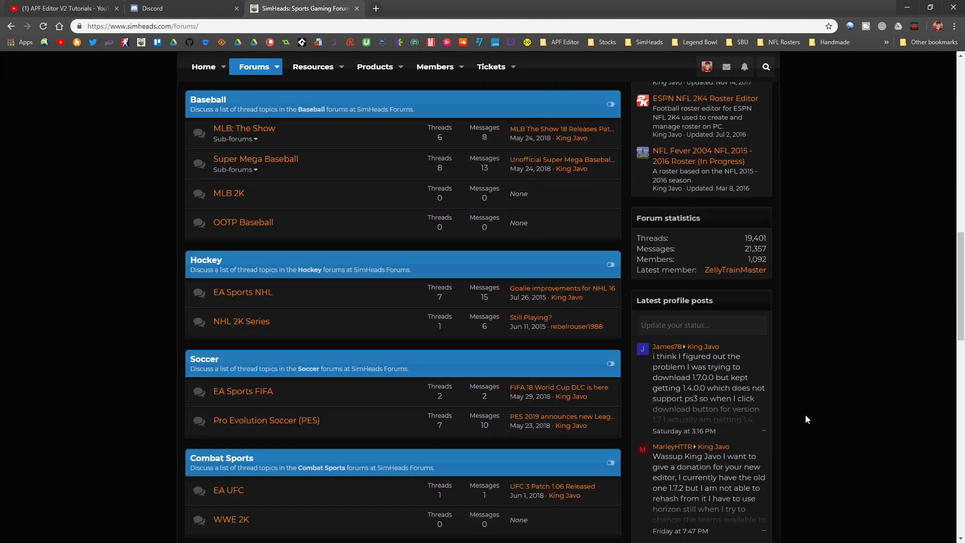
pyautogui.scroll(-3)
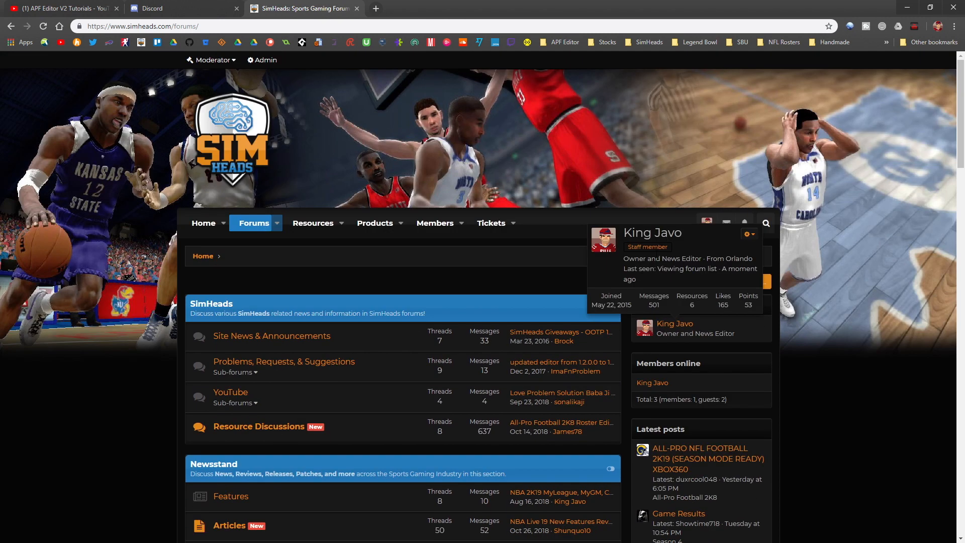
pyautogui.moveTo(507, 248)
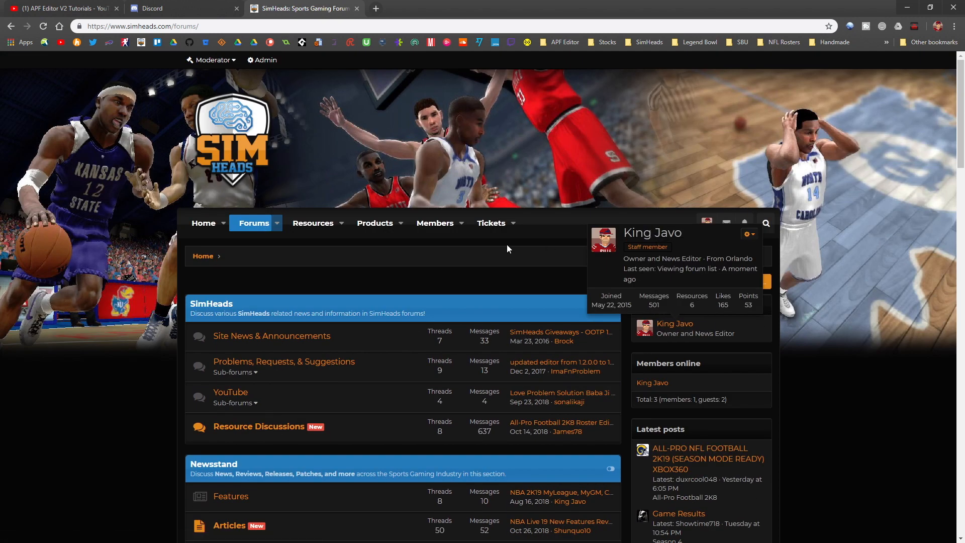
pyautogui.click(490, 223)
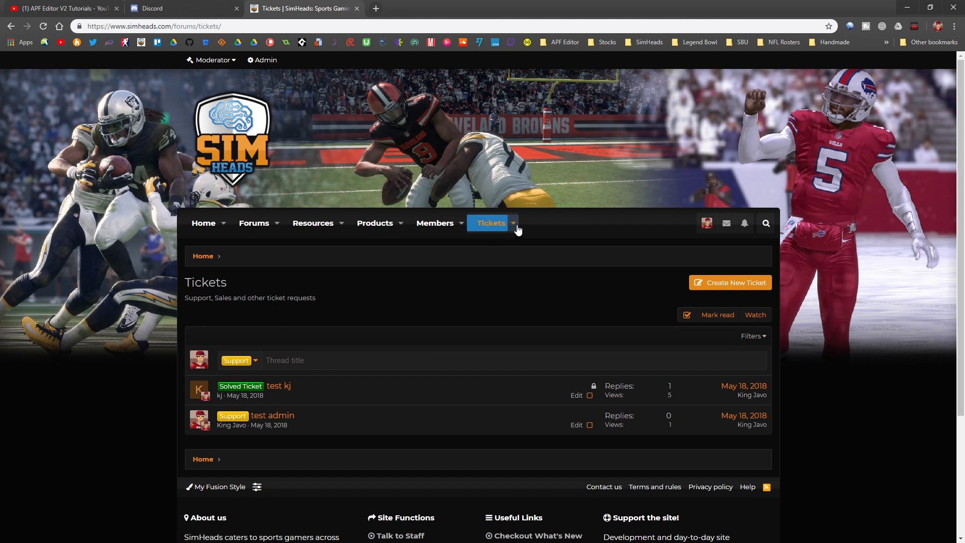
pyautogui.click(729, 281)
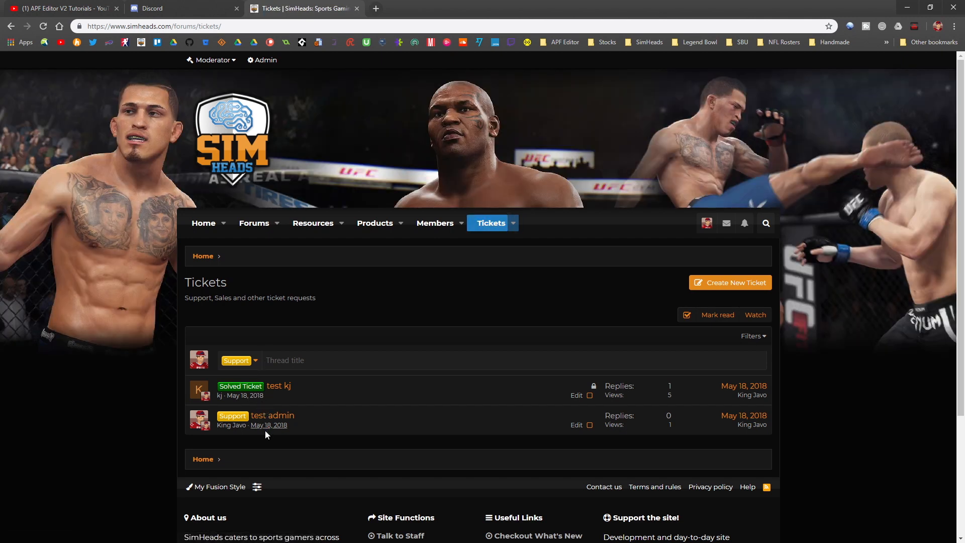
pyautogui.moveTo(410, 283)
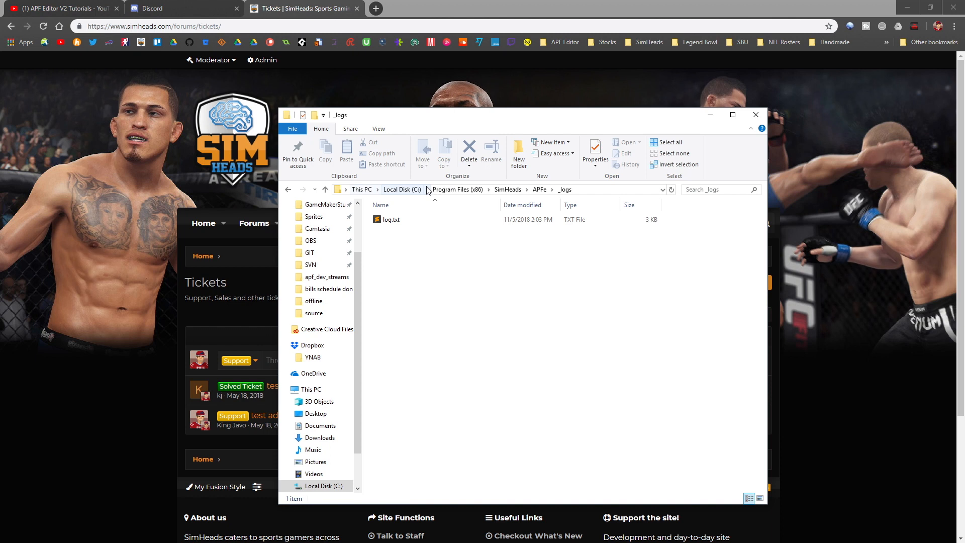
# - View log.txt's drawing-error entries from the _logs folder, then close the log viewer
pyautogui.click(391, 219)
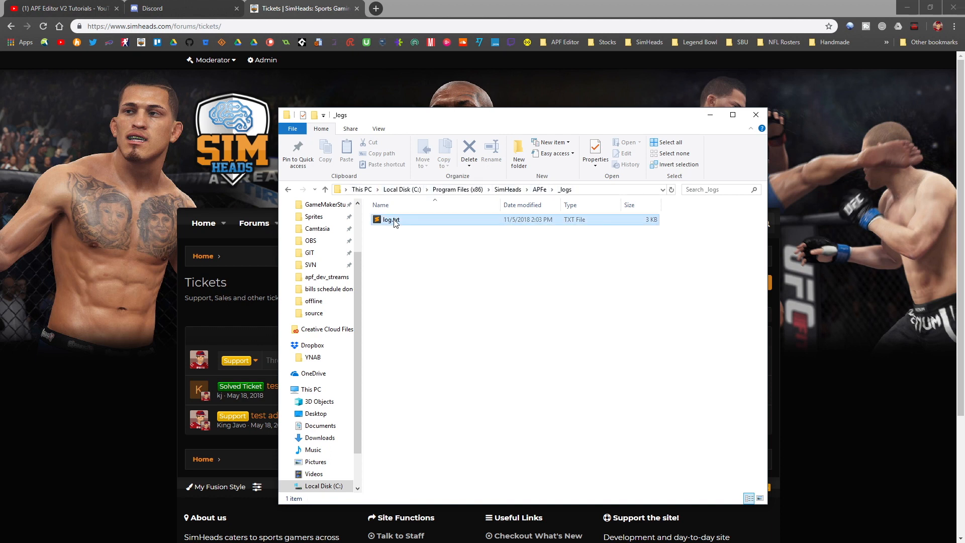
pyautogui.doubleClick(390, 220)
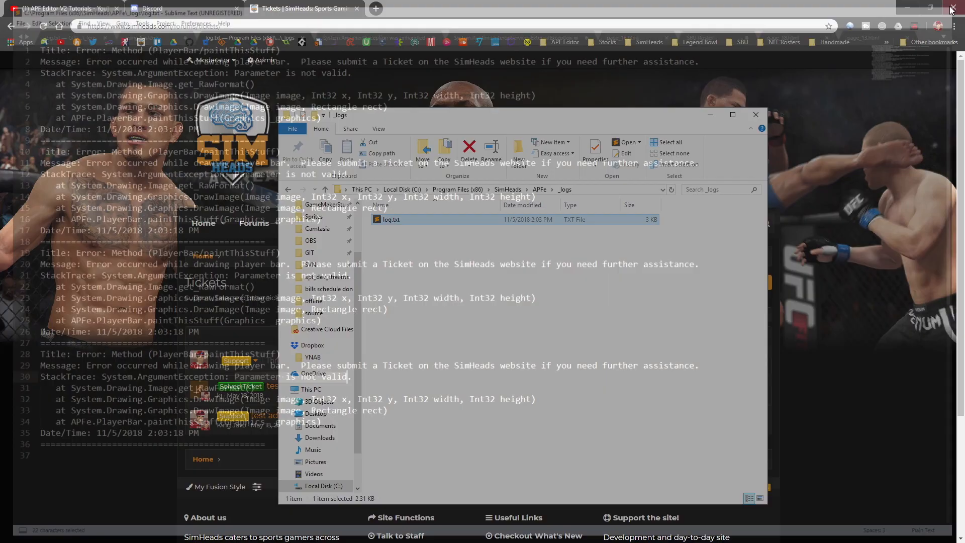
pyautogui.click(755, 115)
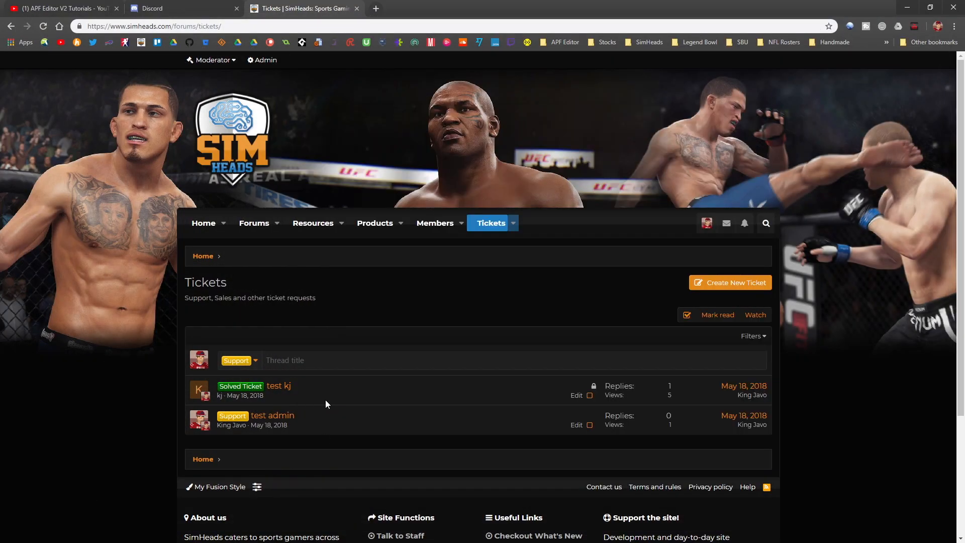
pyautogui.moveTo(423, 351)
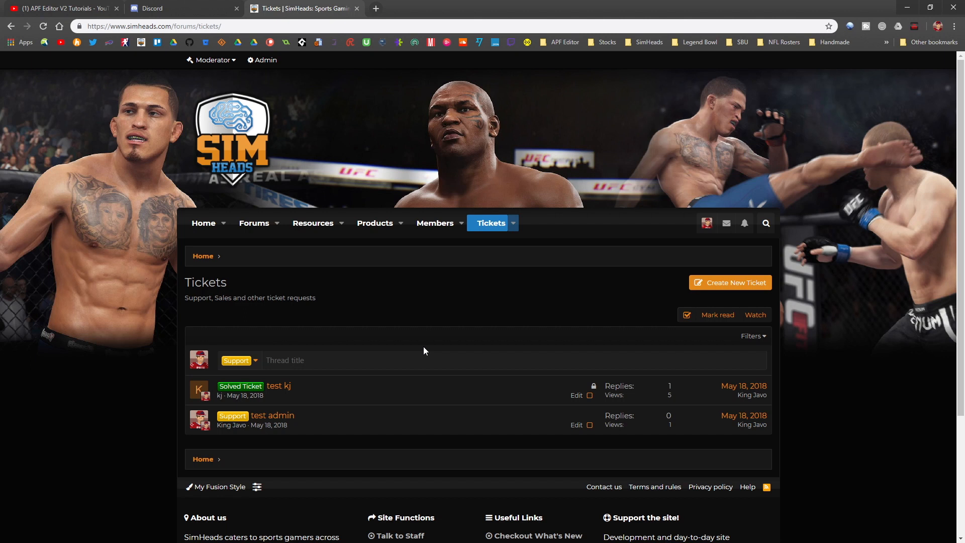
pyautogui.moveTo(857, 23)
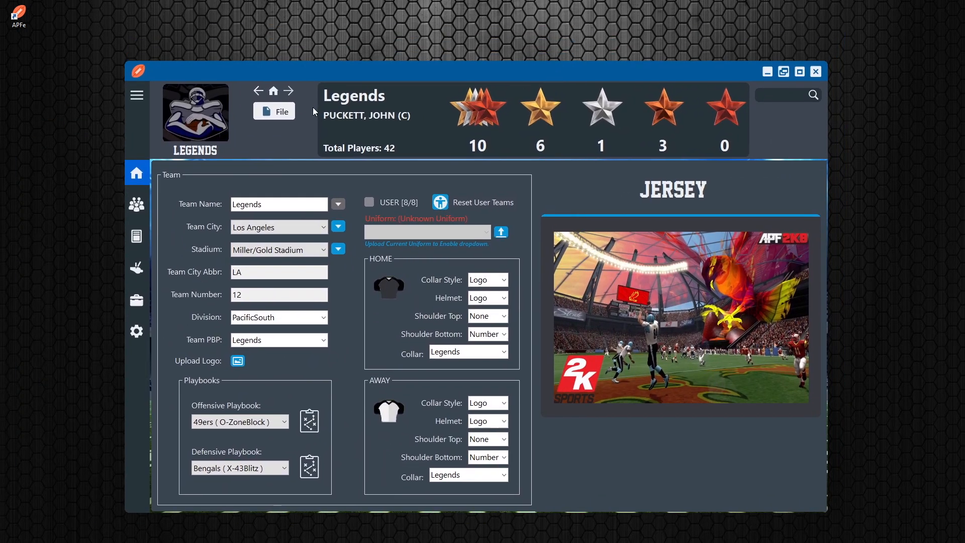
# - Bring up the SimHeads Updates page for All-Pro Football 2K8 Roster Editor 1.7.2.0
pyautogui.click(273, 112)
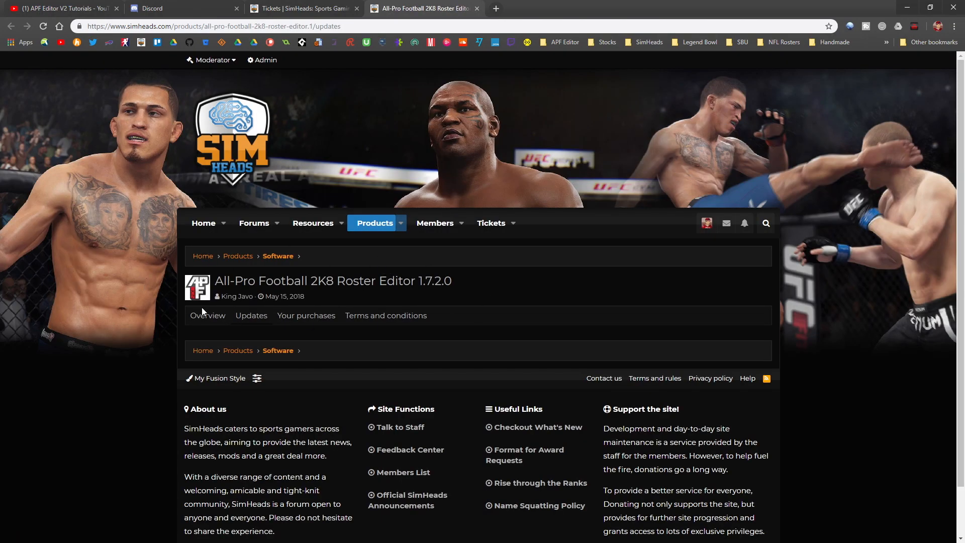
pyautogui.moveTo(179, 287)
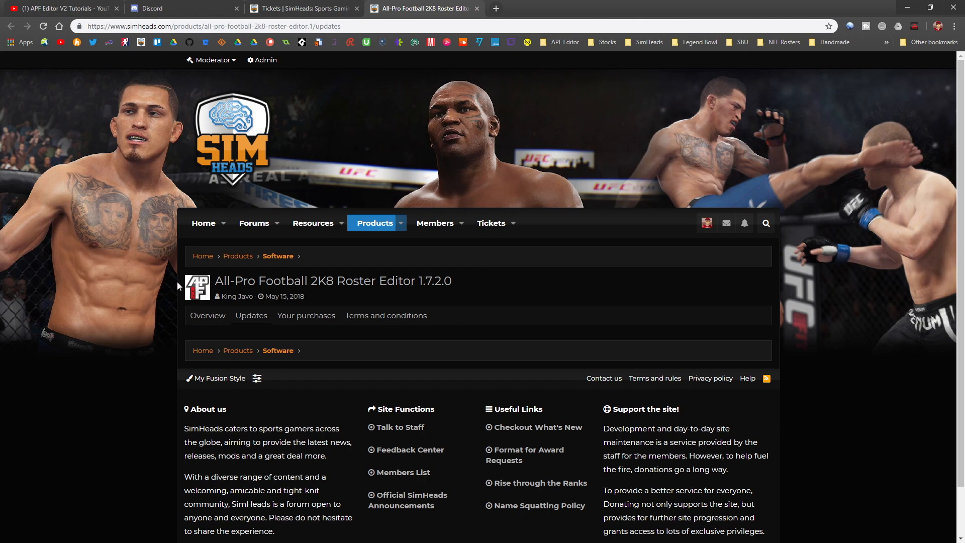
pyautogui.moveTo(405, 305)
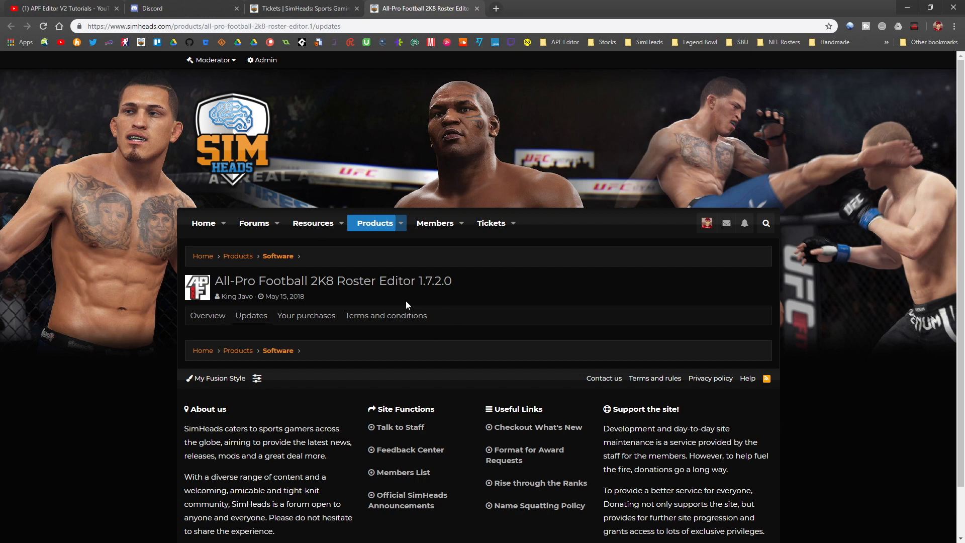
pyautogui.moveTo(373, 223)
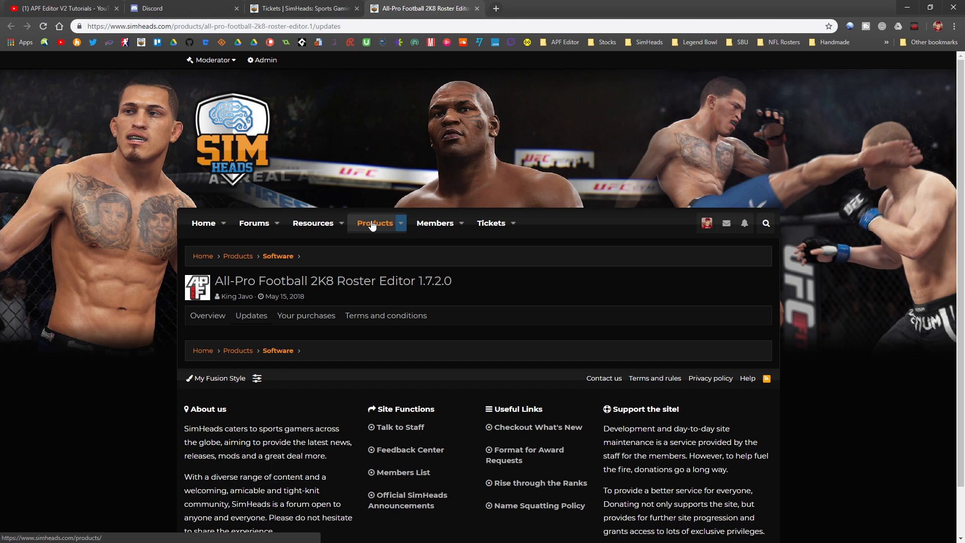
pyautogui.moveTo(377, 244)
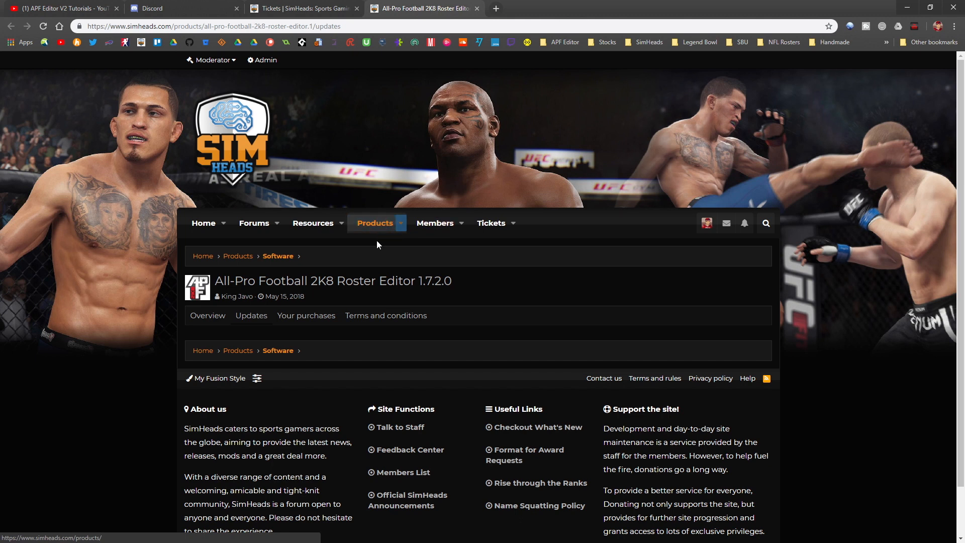
pyautogui.moveTo(369, 42)
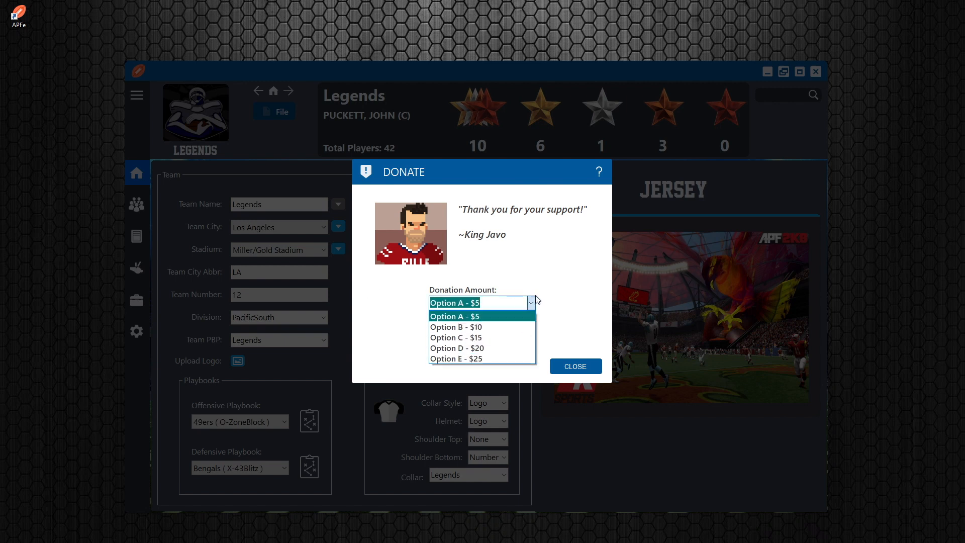
# - Choose the Option A - $5 donation amount, close the Donate window and return to the help options list
pyautogui.click(453, 316)
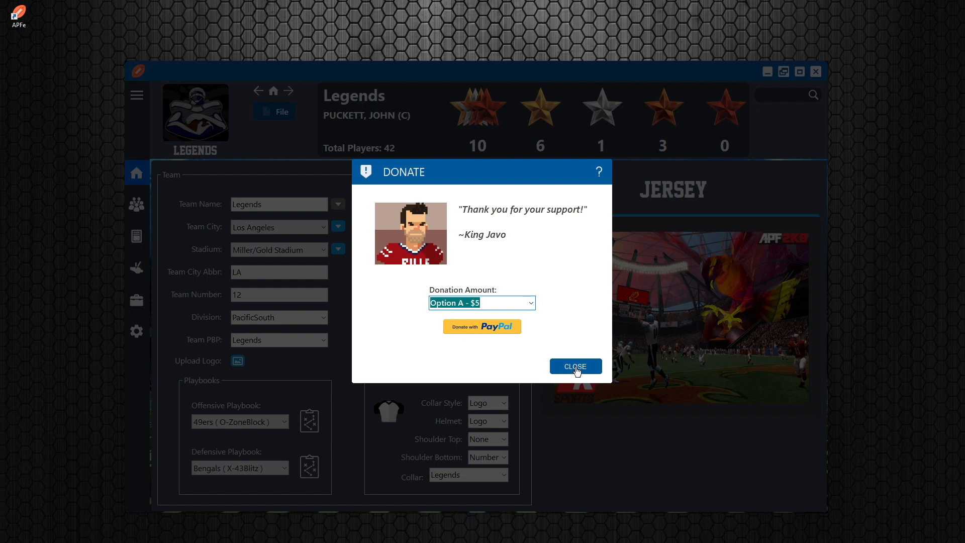
pyautogui.click(574, 366)
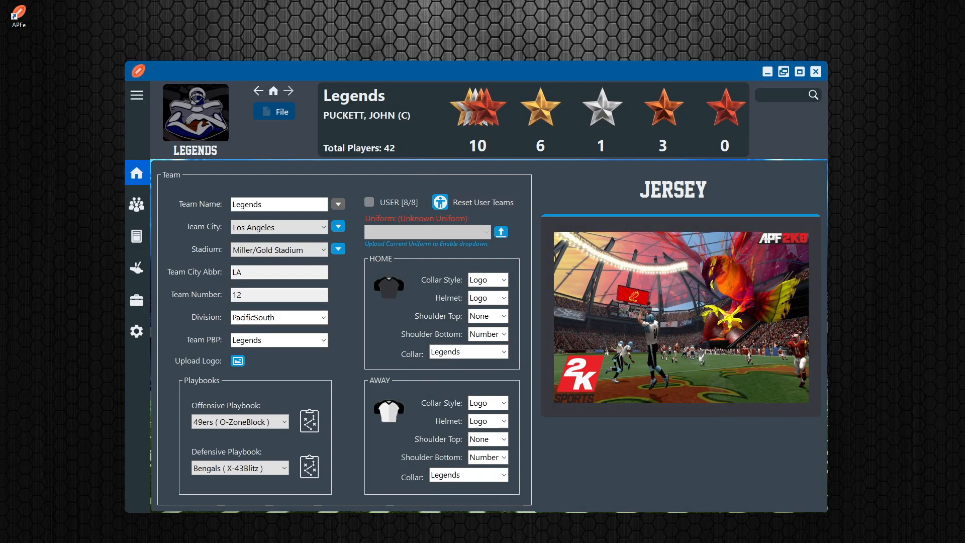
pyautogui.click(274, 112)
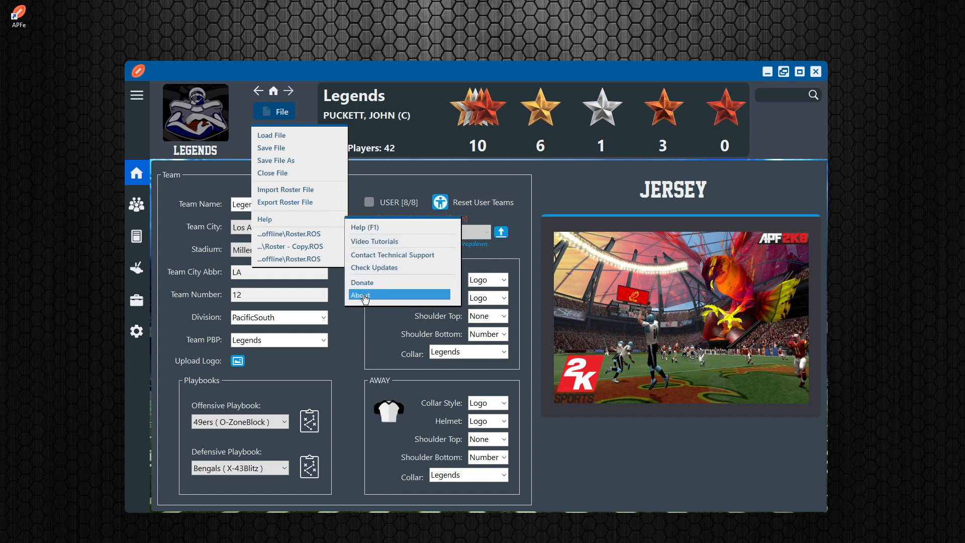
pyautogui.click(360, 294)
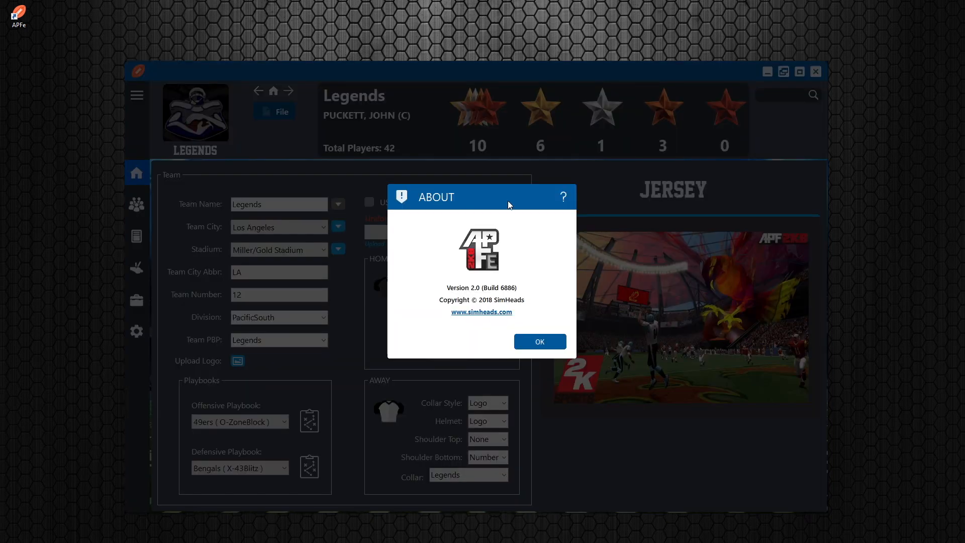
pyautogui.moveTo(422, 327)
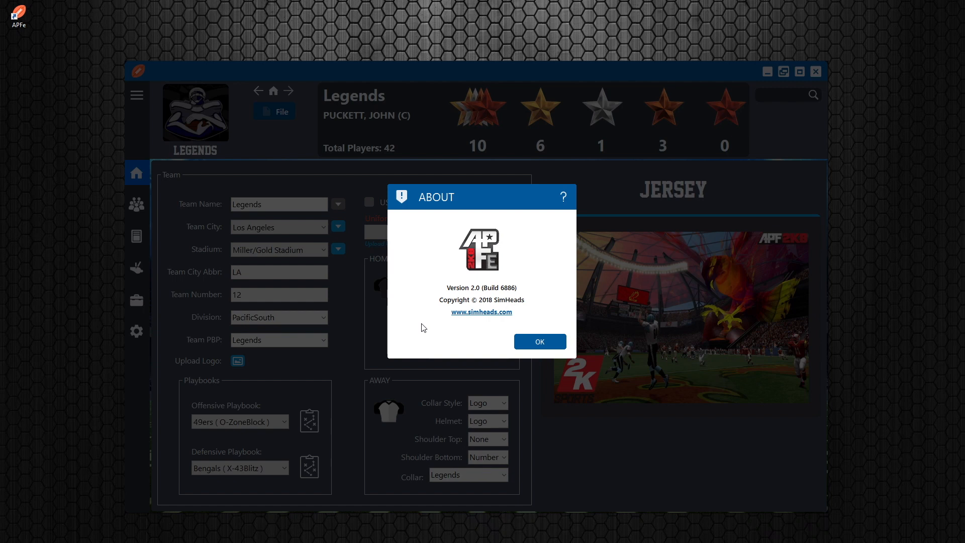
pyautogui.click(539, 342)
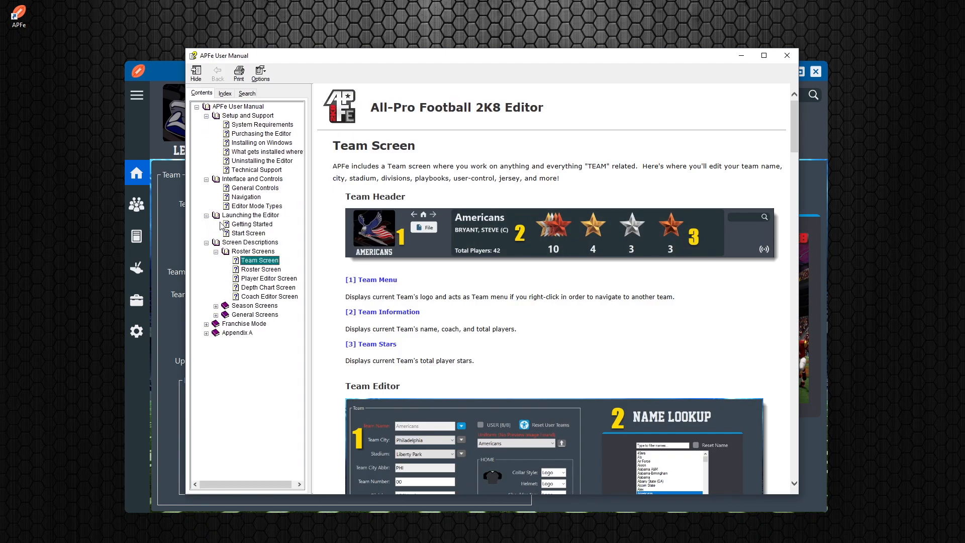
# - Read the manual's Getting Started, Attributes Explained and Frequently Asked Questions topics in turn
pyautogui.click(251, 225)
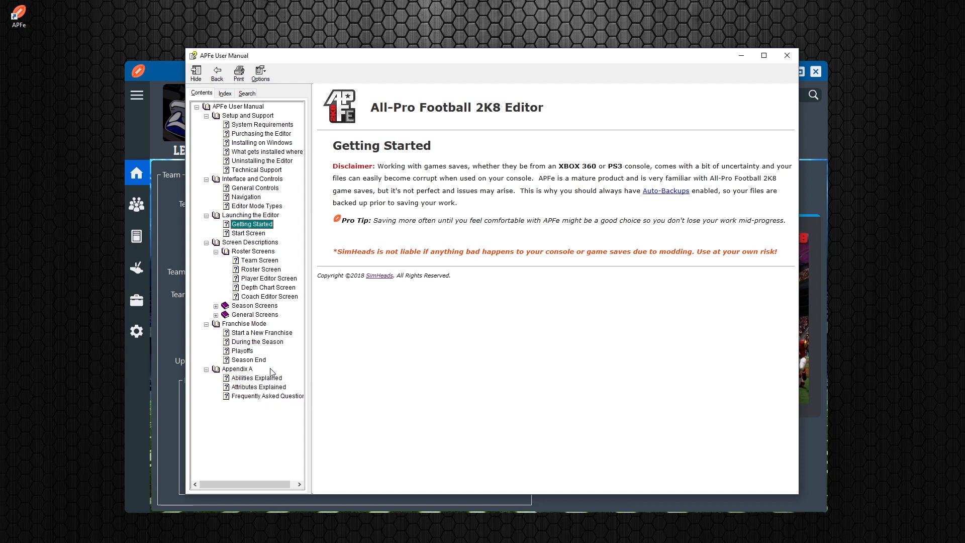
pyautogui.click(259, 385)
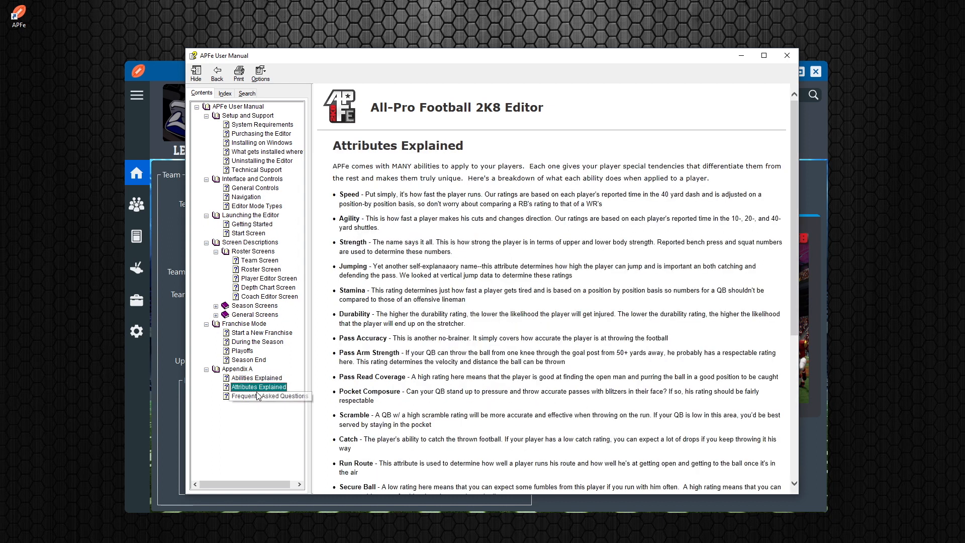
pyautogui.click(268, 396)
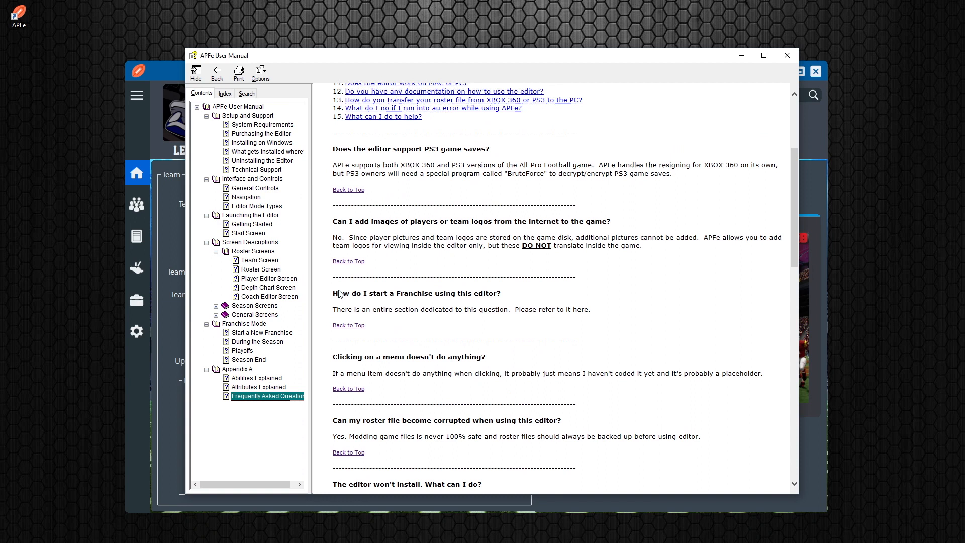